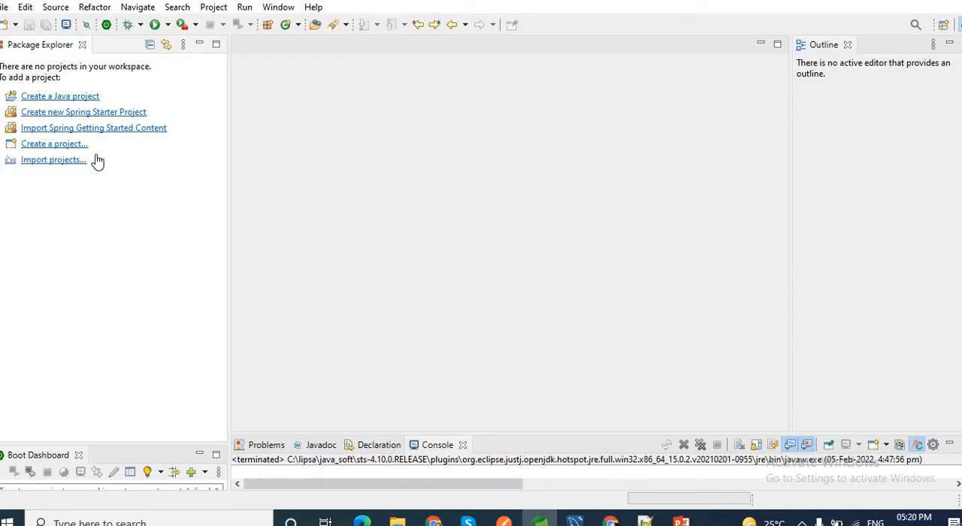
pyautogui.moveTo(461, 187)
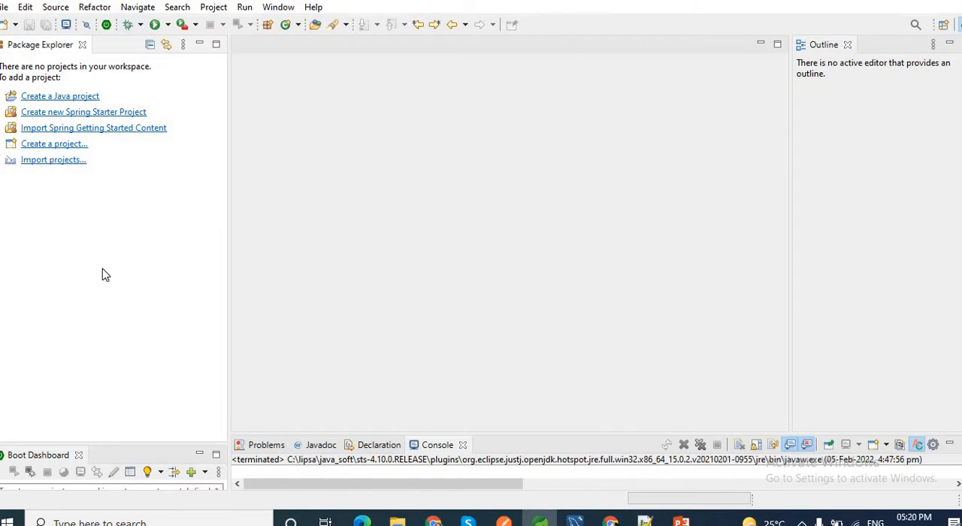
pyautogui.moveTo(64, 113)
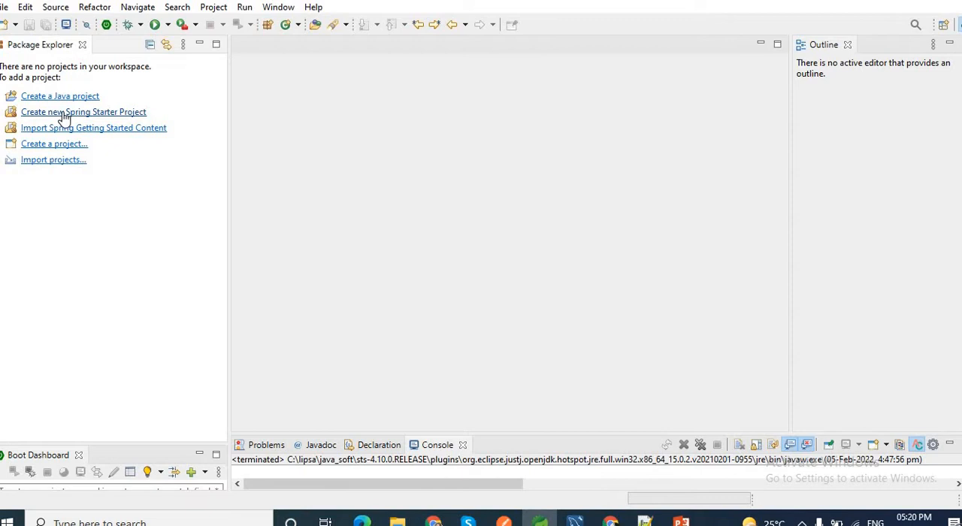
pyautogui.moveTo(108, 120)
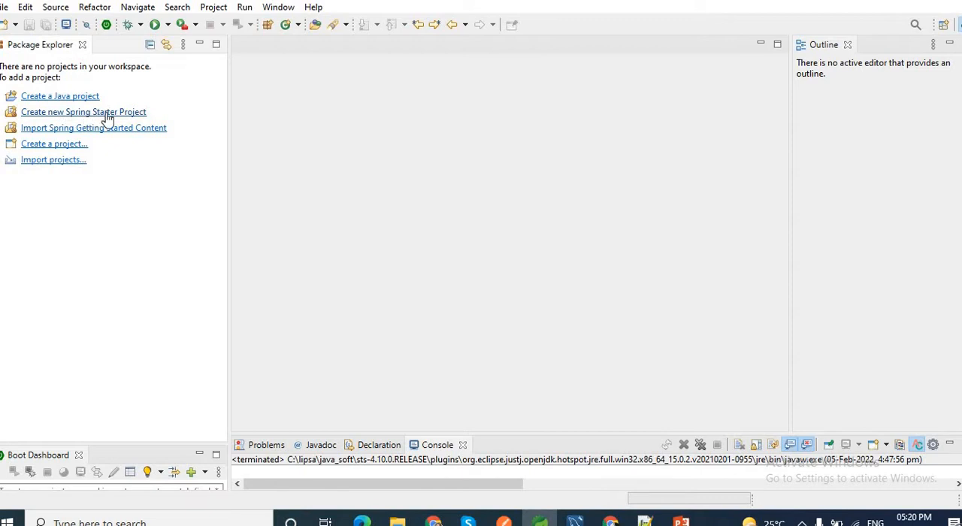
# - Start a Spring Starter project springboot-with-mapstruct-demo, package com.app.easy2excel, added to working sets
pyautogui.click(83, 111)
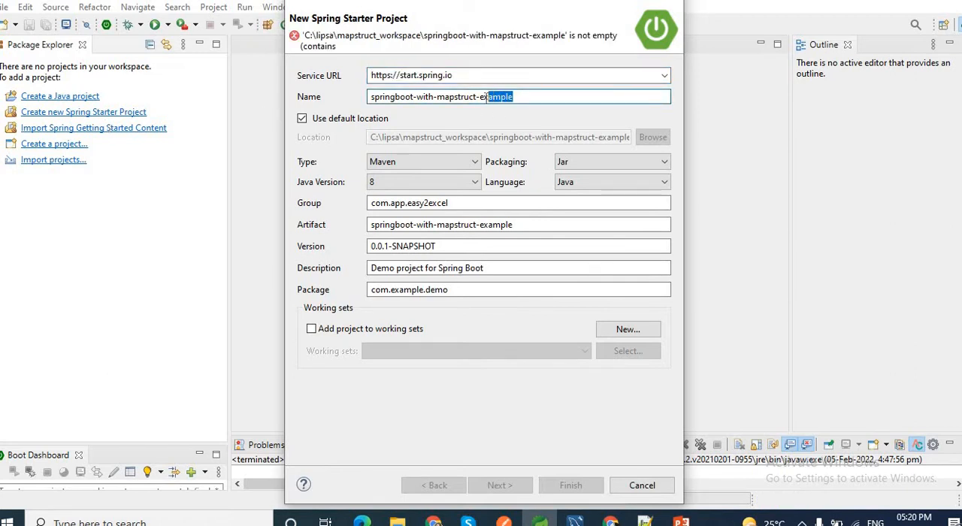
pyautogui.write('d')
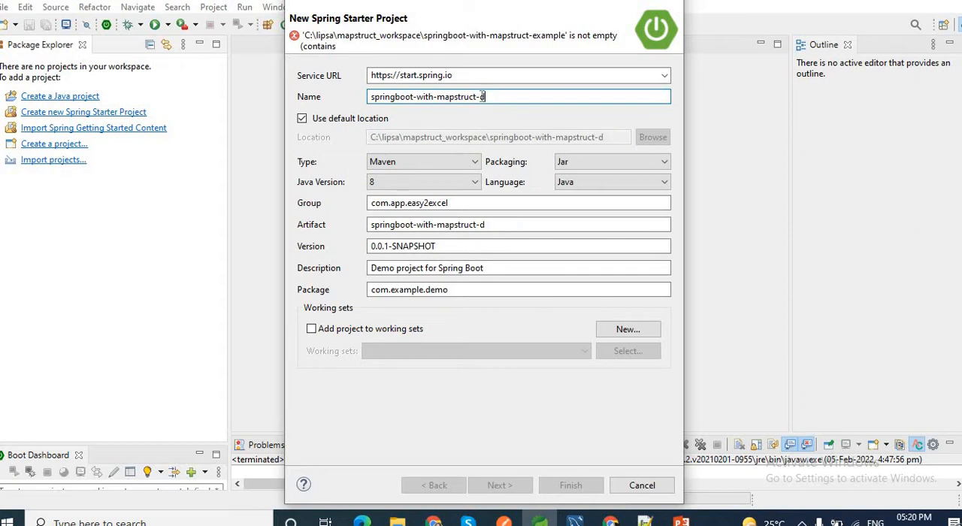
pyautogui.write('emo')
pyautogui.click(519, 290)
pyautogui.write('com.app.easy2e')
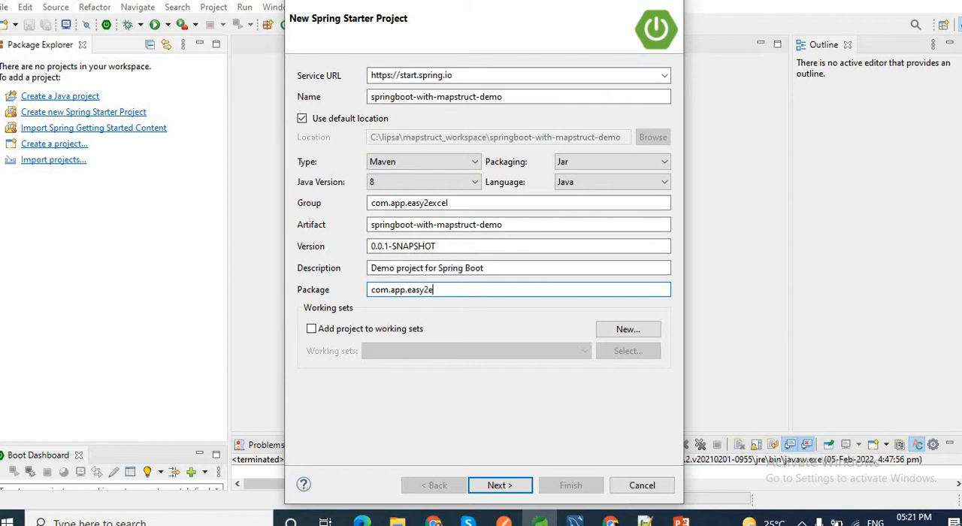
pyautogui.write('xcel')
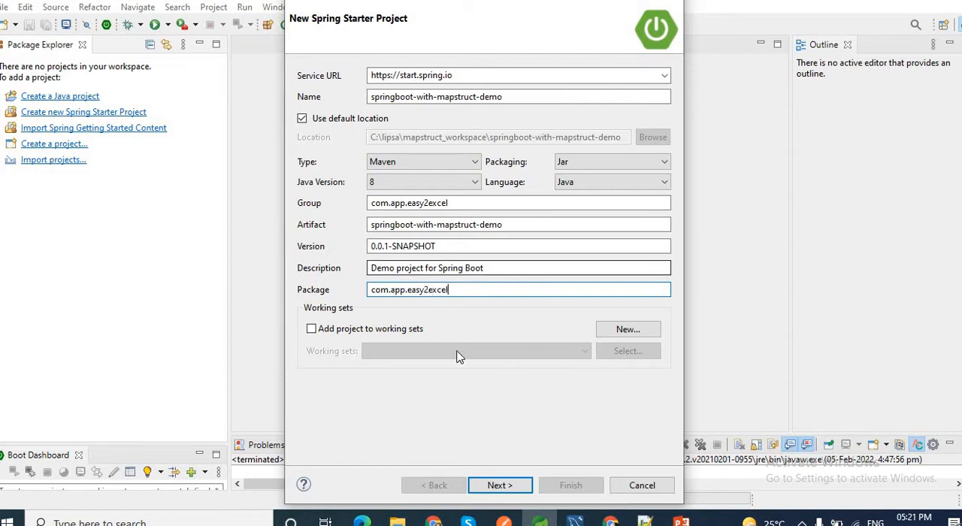
pyautogui.click(311, 329)
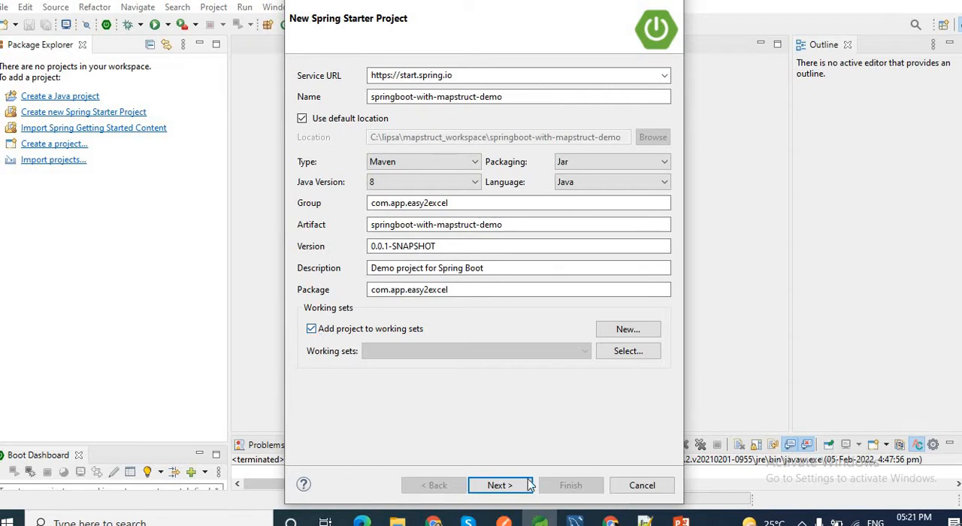
# - Tick Spring Web, Spring Data JPA, MySQL Driver and Lombok on the dependencies page
pyautogui.click(500, 485)
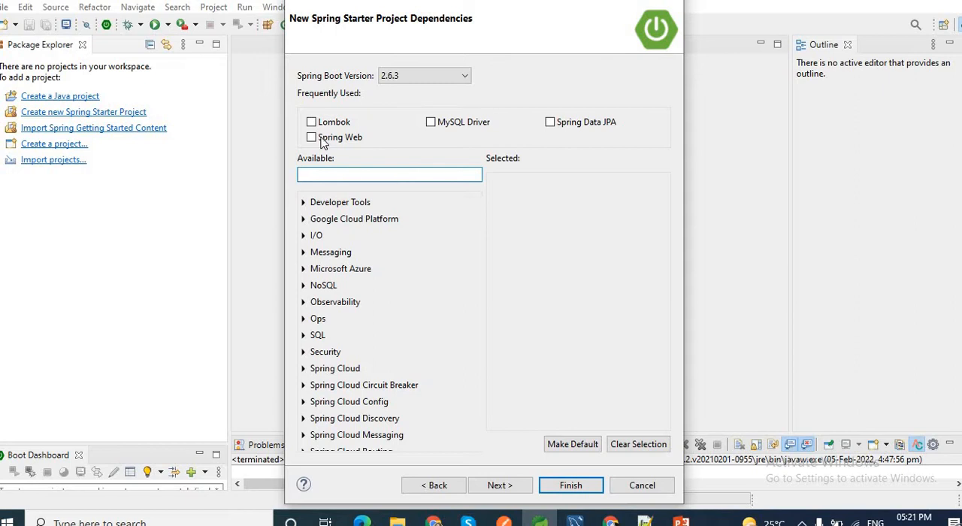
pyautogui.click(311, 137)
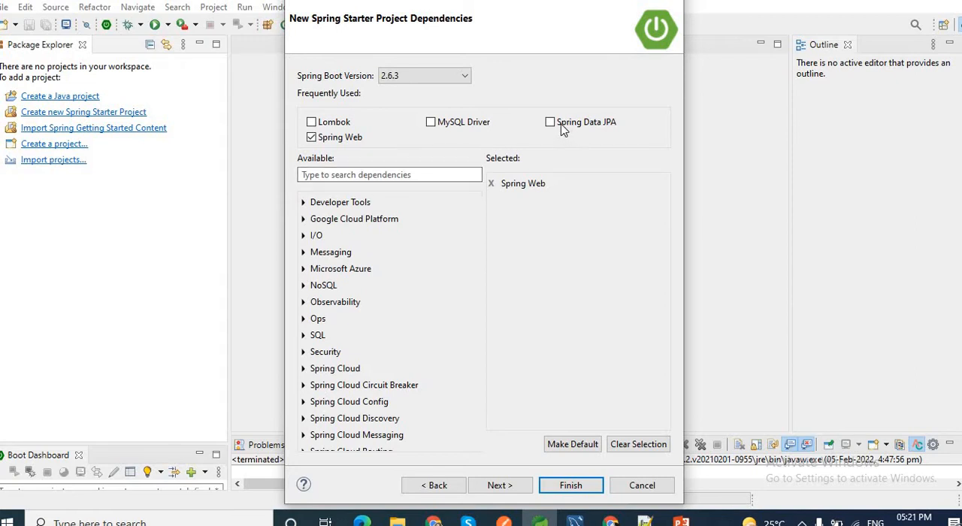
pyautogui.click(550, 122)
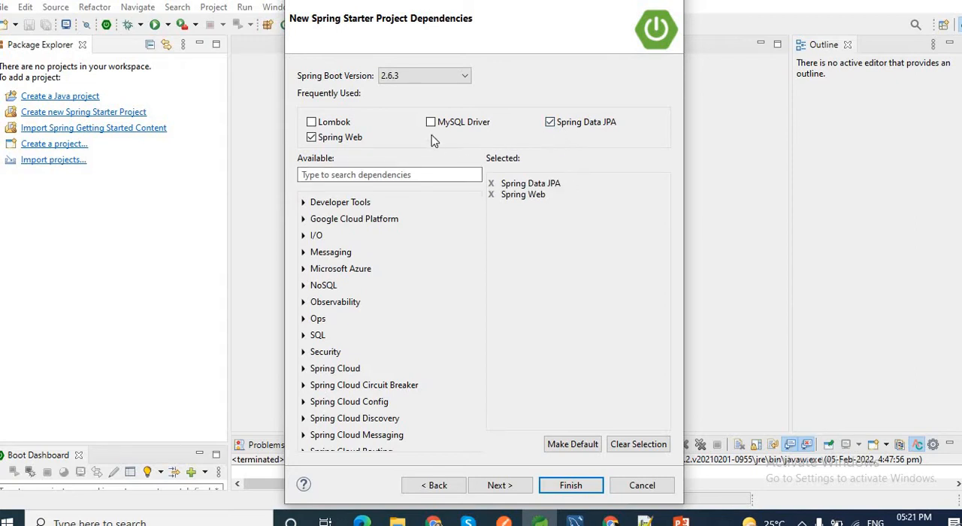
pyautogui.click(430, 122)
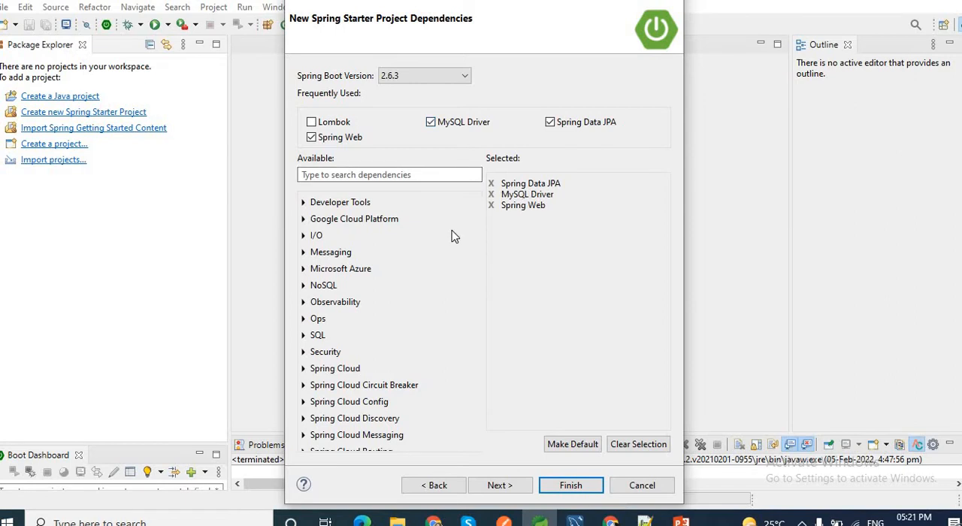
pyautogui.click(311, 122)
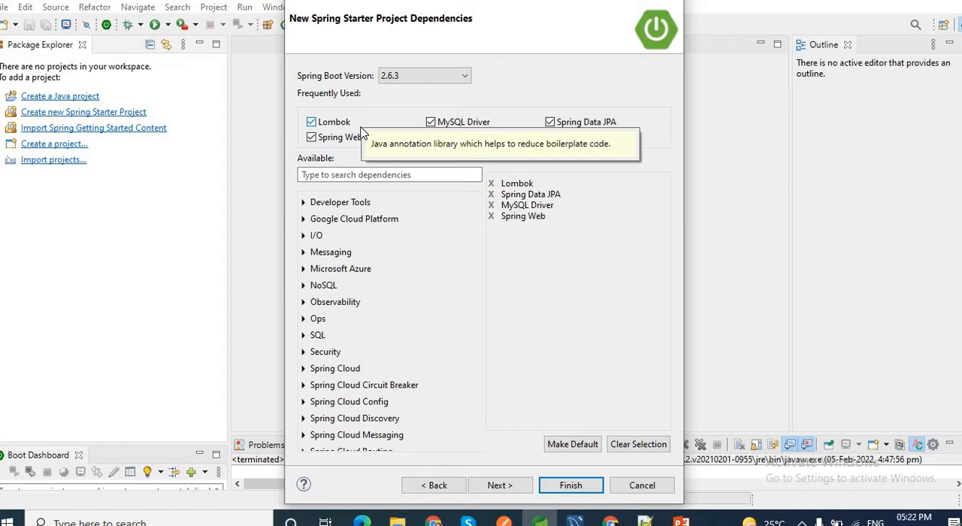
pyautogui.moveTo(355, 143)
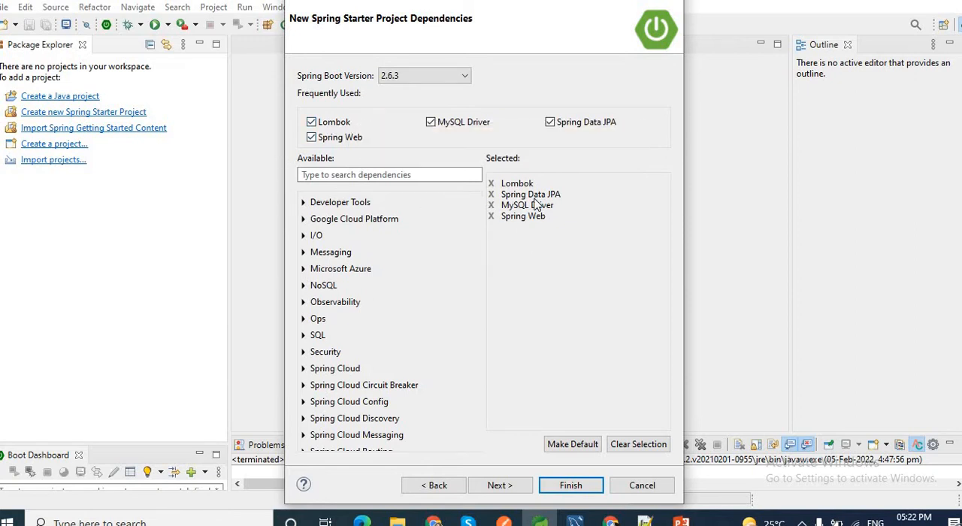
pyautogui.moveTo(594, 215)
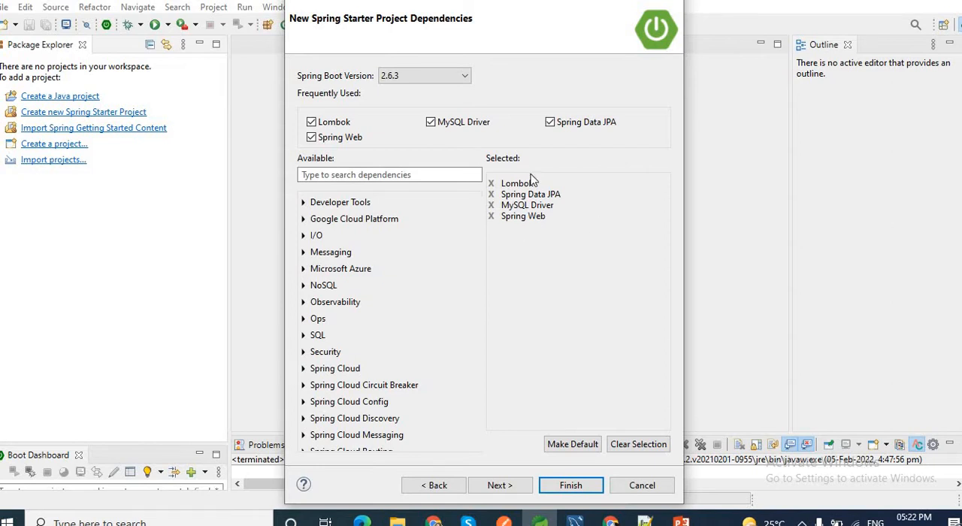
# - Finish the wizard and expand springboot-with-mapstruct-demo in Package Explorer
pyautogui.click(499, 484)
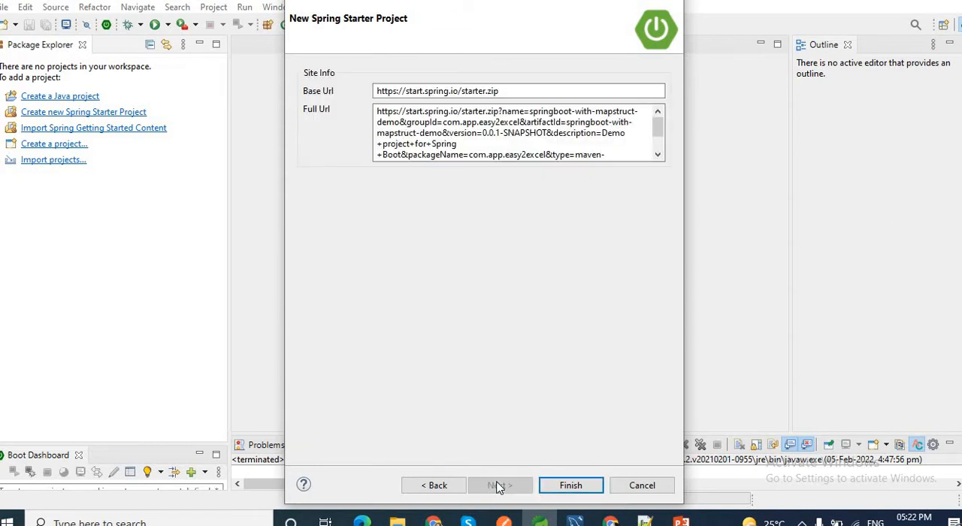
pyautogui.click(570, 485)
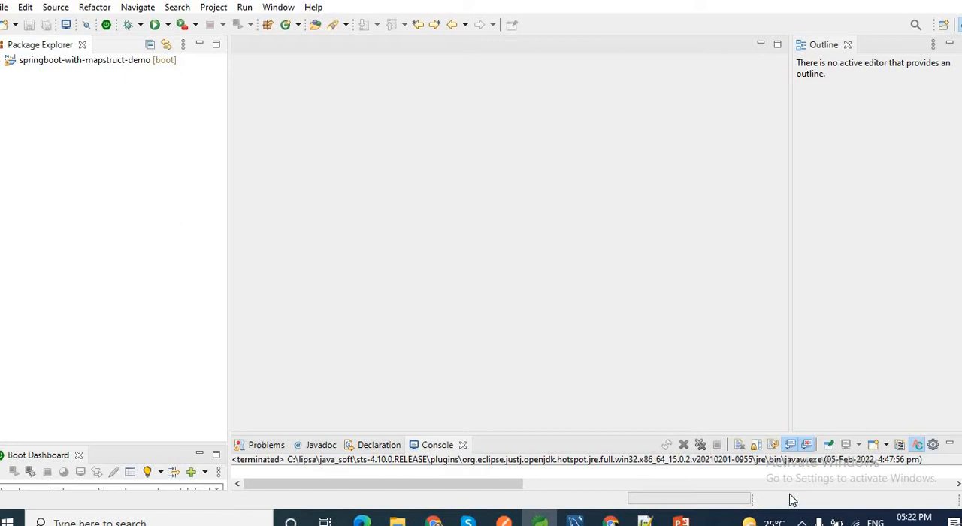
pyautogui.click(90, 60)
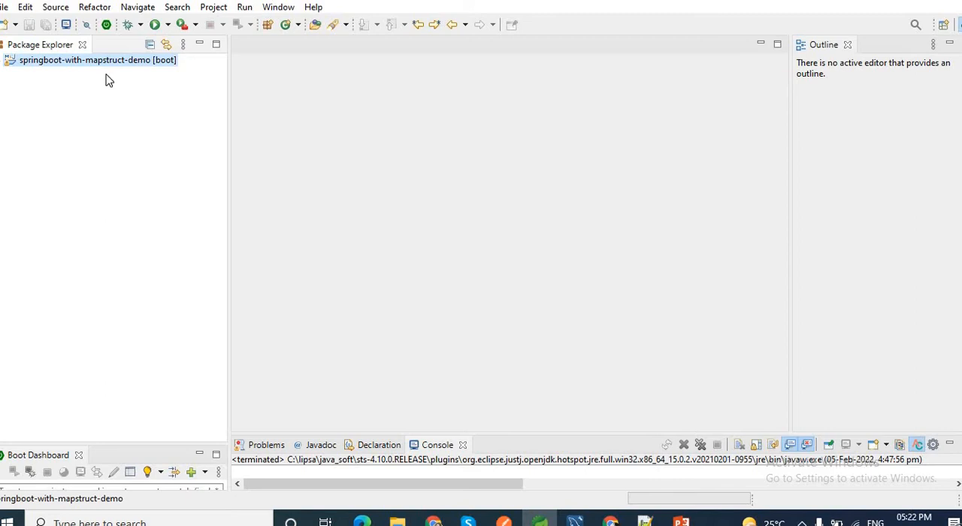
pyautogui.click(11, 60)
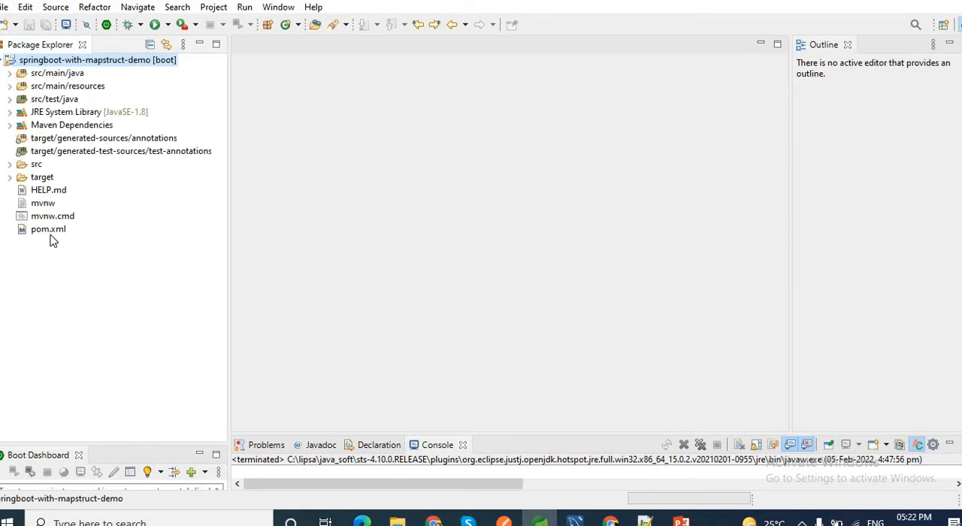
pyautogui.doubleClick(48, 229)
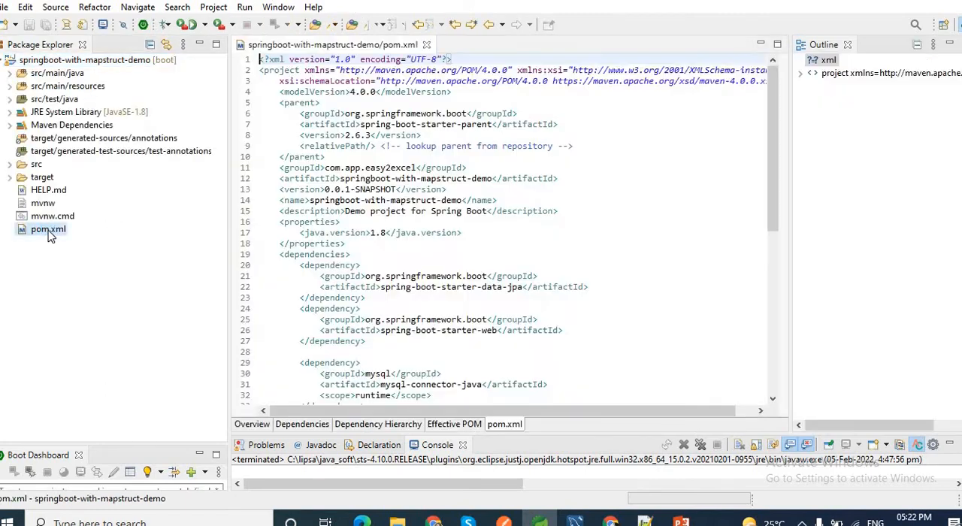
pyautogui.scroll(-3)
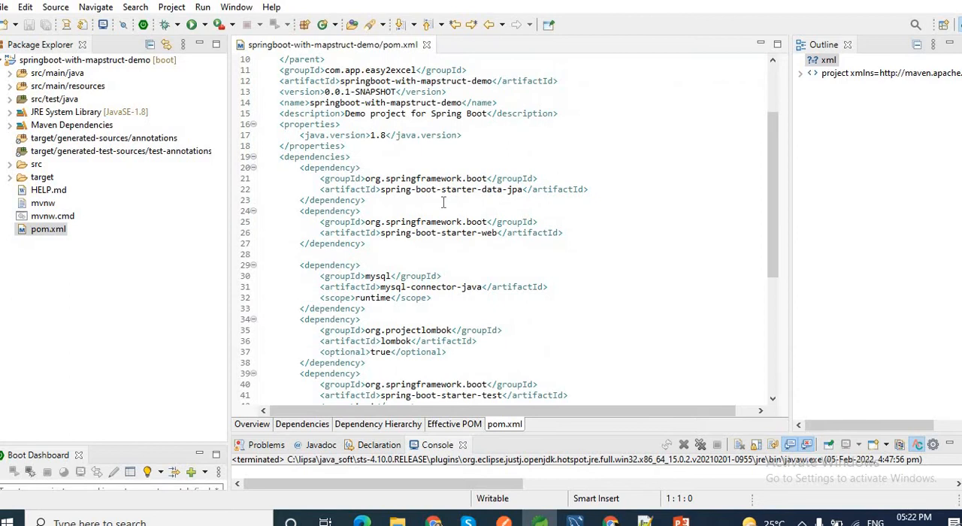
pyautogui.moveTo(387, 190)
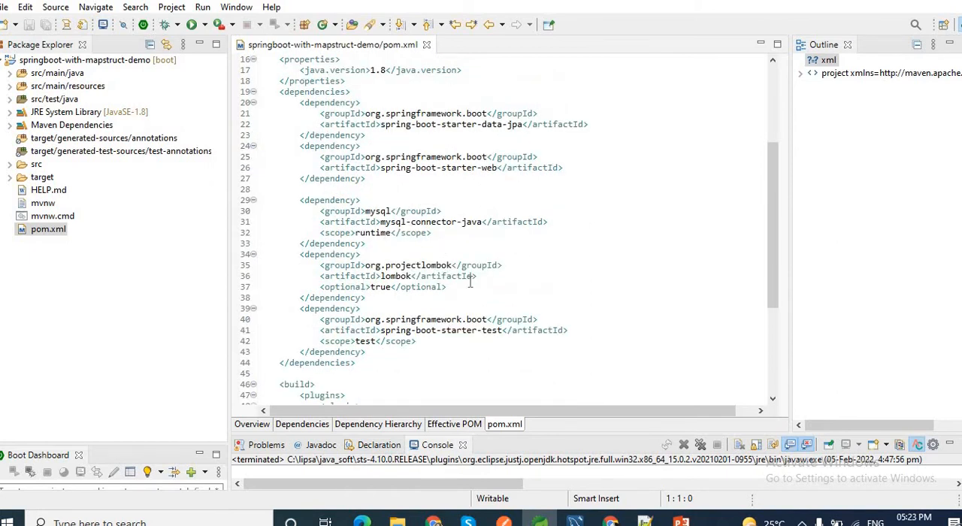
pyautogui.scroll(-3)
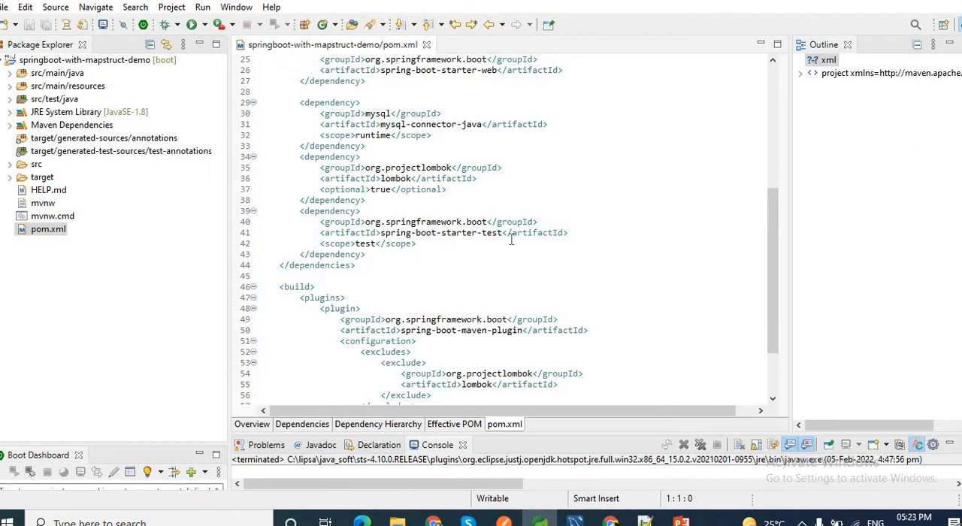
pyautogui.scroll(-3)
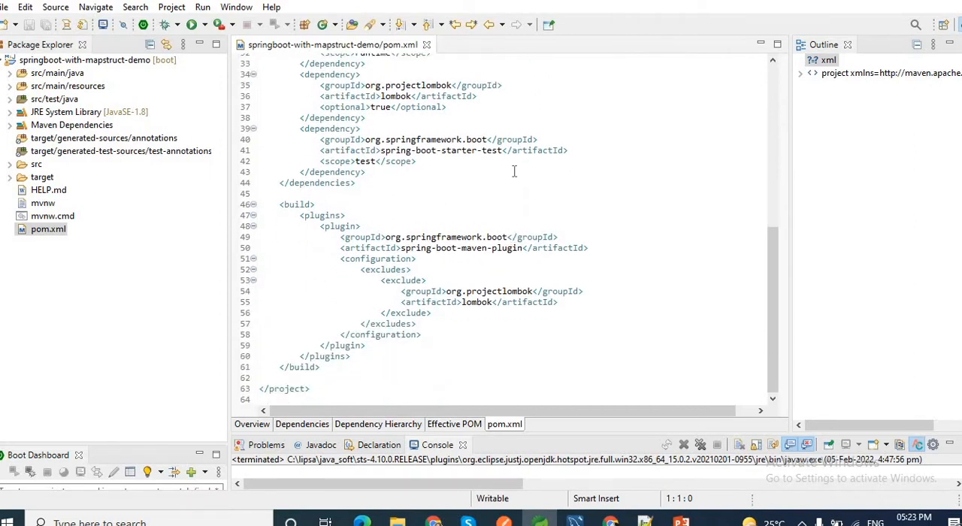
pyautogui.scroll(3)
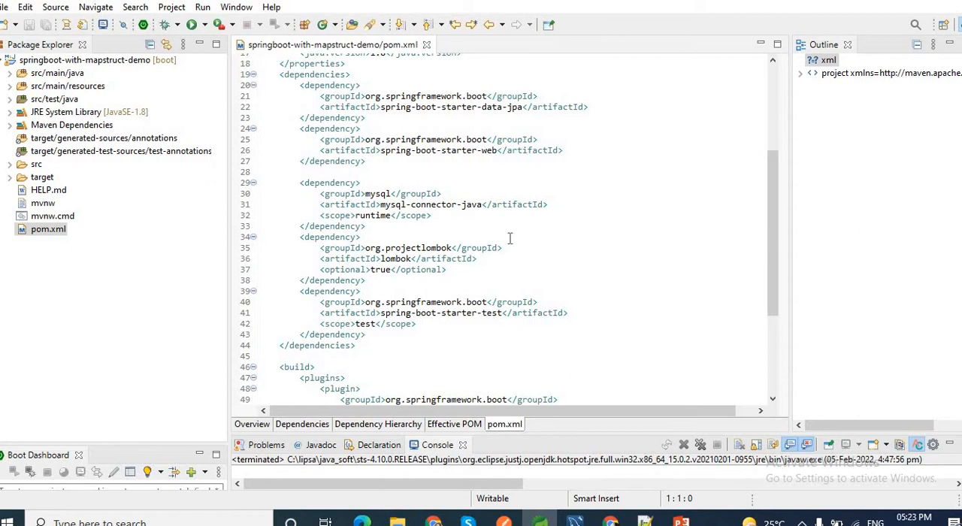
pyautogui.moveTo(586, 290)
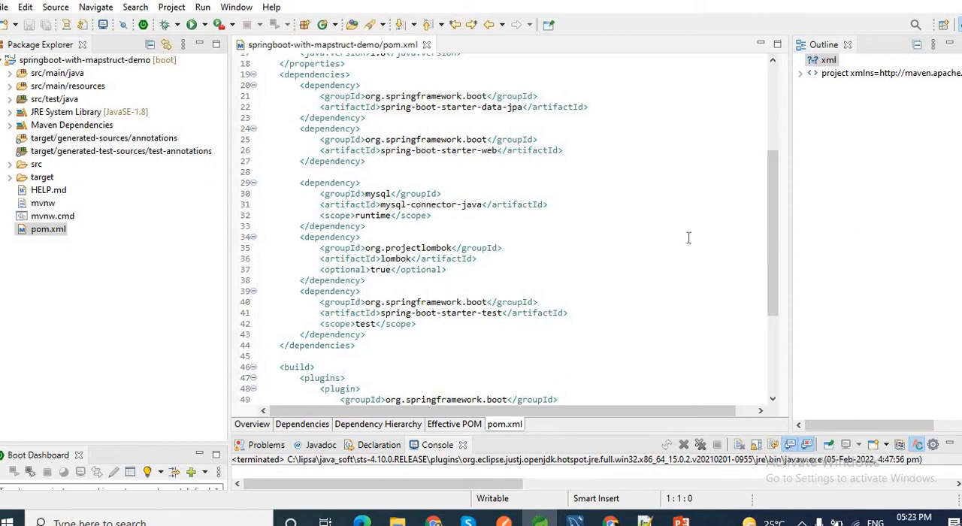
pyautogui.scroll(-3)
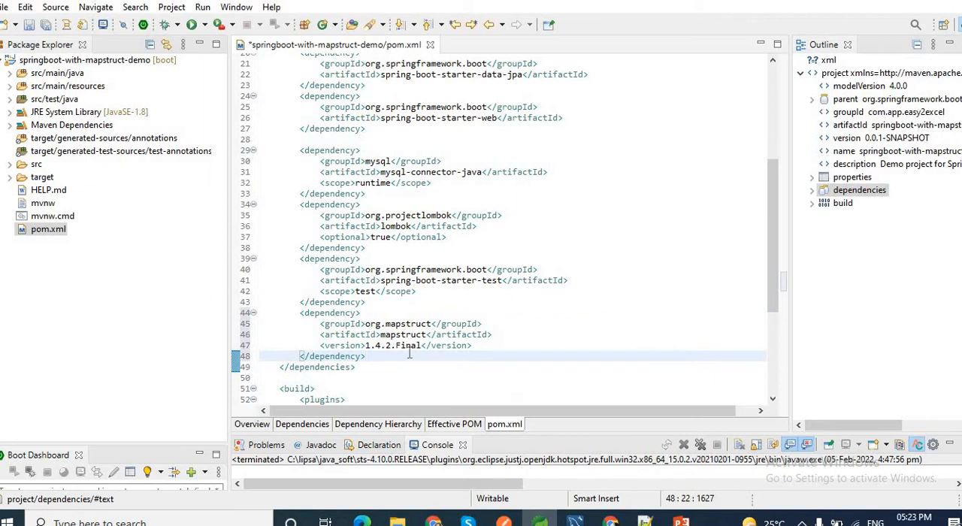
pyautogui.moveTo(426, 346)
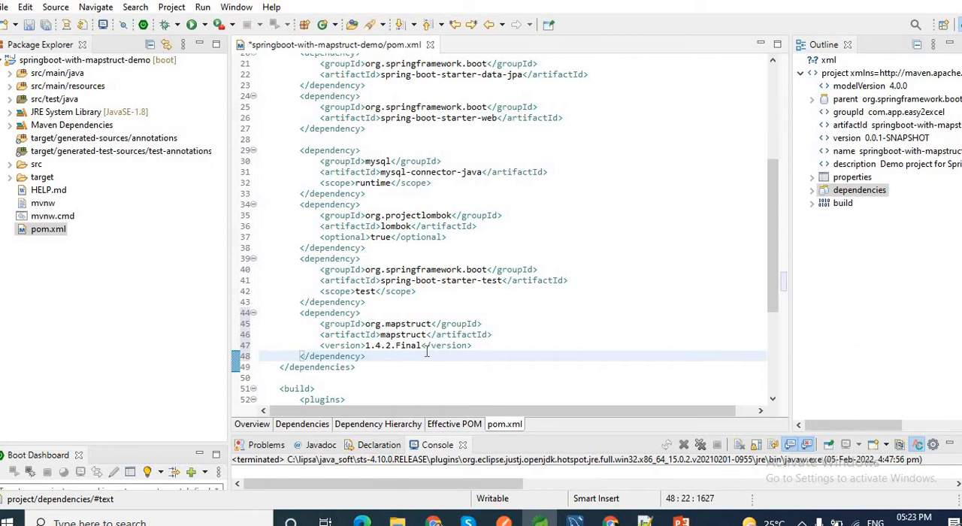
# - Save pom.xml containing the mapstruct 1.4.2.Final dependency and scroll down the file
pyautogui.click(366, 355)
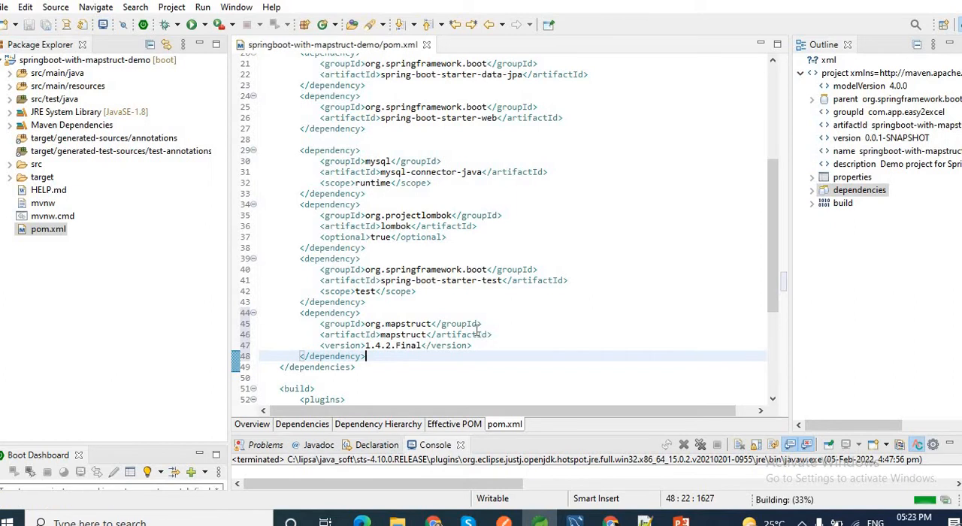
pyautogui.scroll(-3)
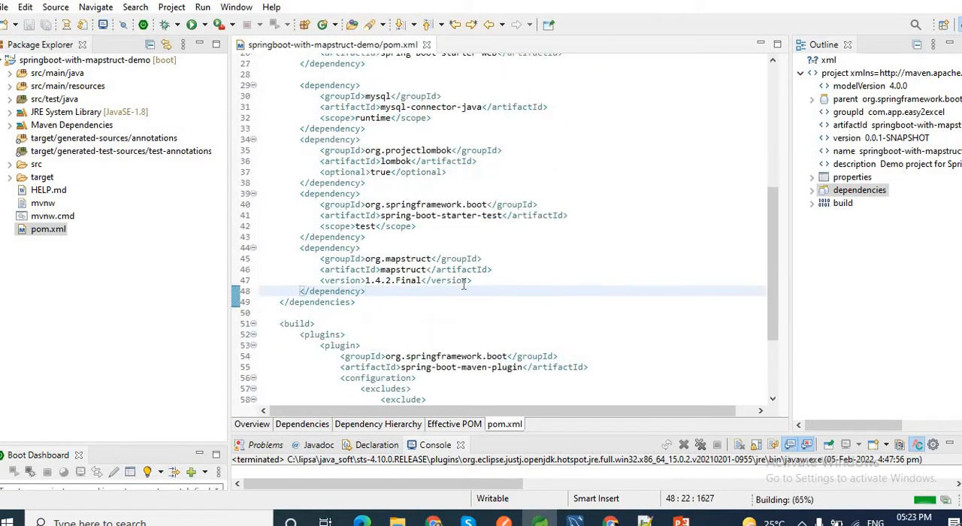
pyautogui.scroll(-3)
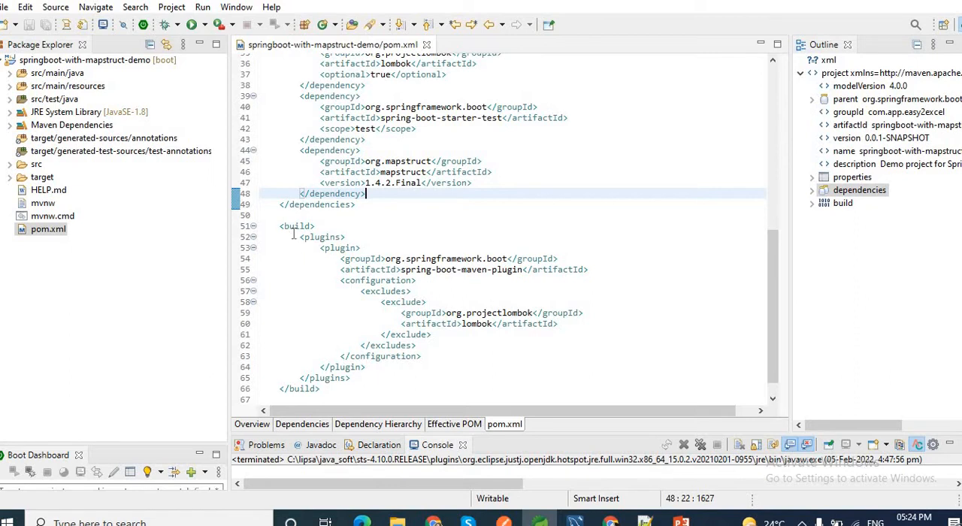
# - Insert maven-compiler-plugin (Java 1.8) with a mapstruct-processor 1.4.2.Final path into the build section
pyautogui.click(843, 203)
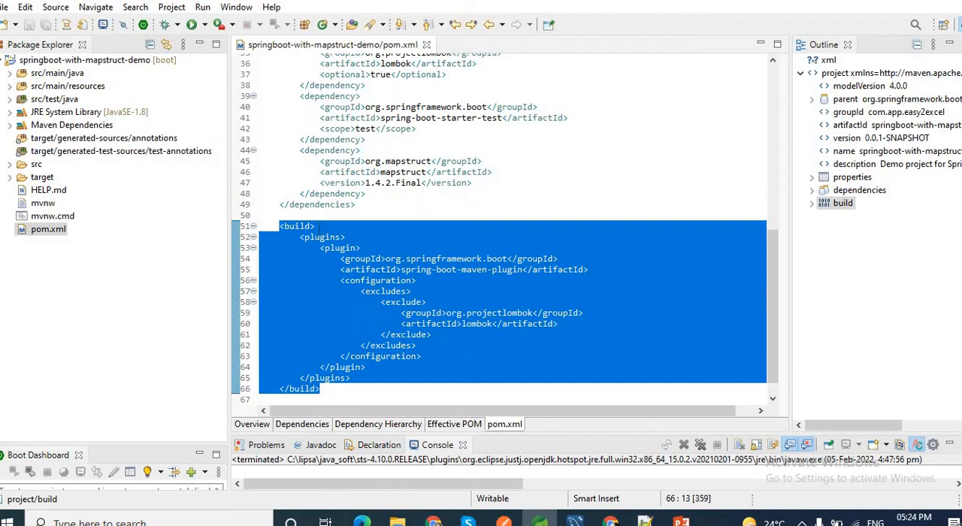
pyautogui.click(321, 237)
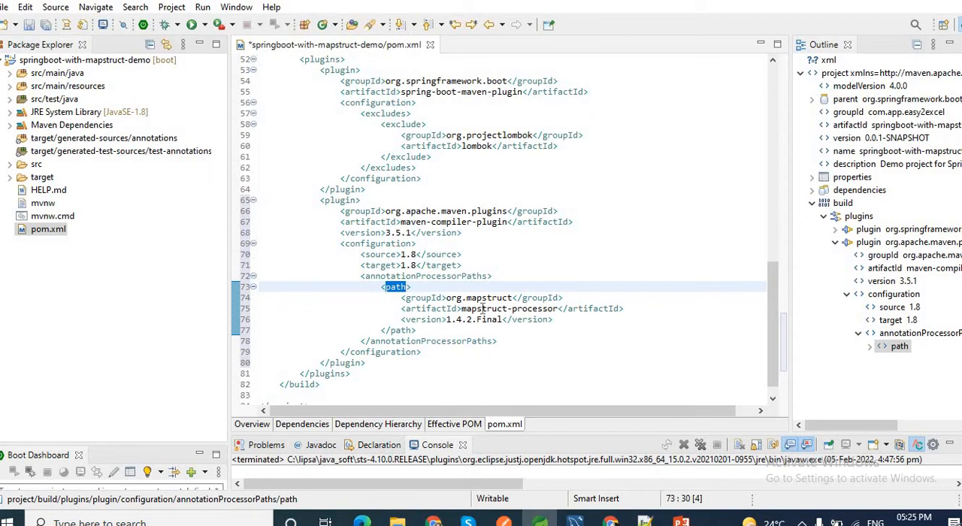
pyautogui.doubleClick(524, 308)
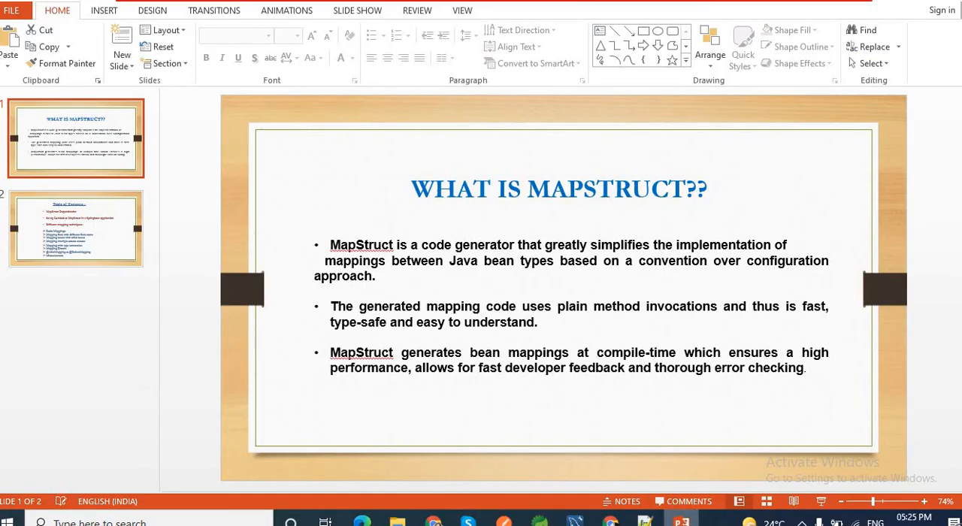
# - Switch to PowerPoint and display the 'What is MapStruct??' slide
pyautogui.click(75, 228)
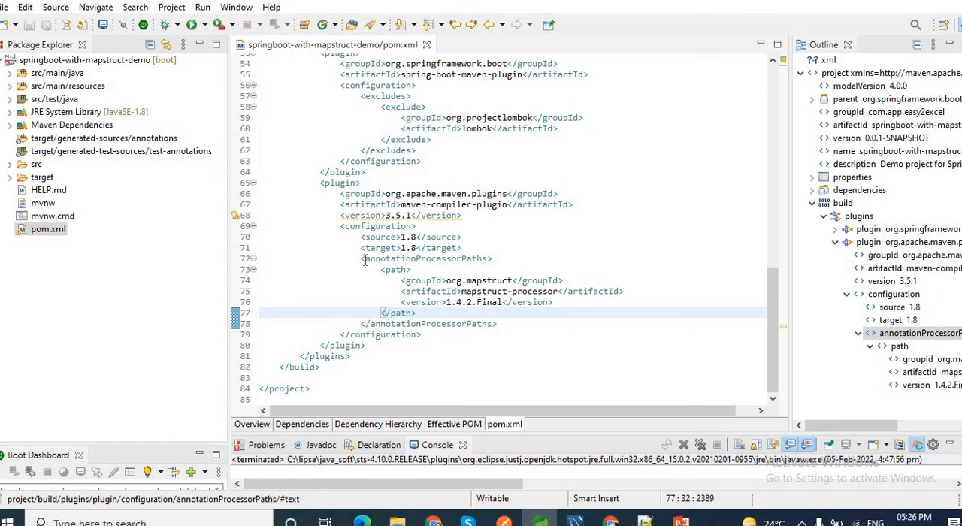
pyautogui.moveTo(502, 259)
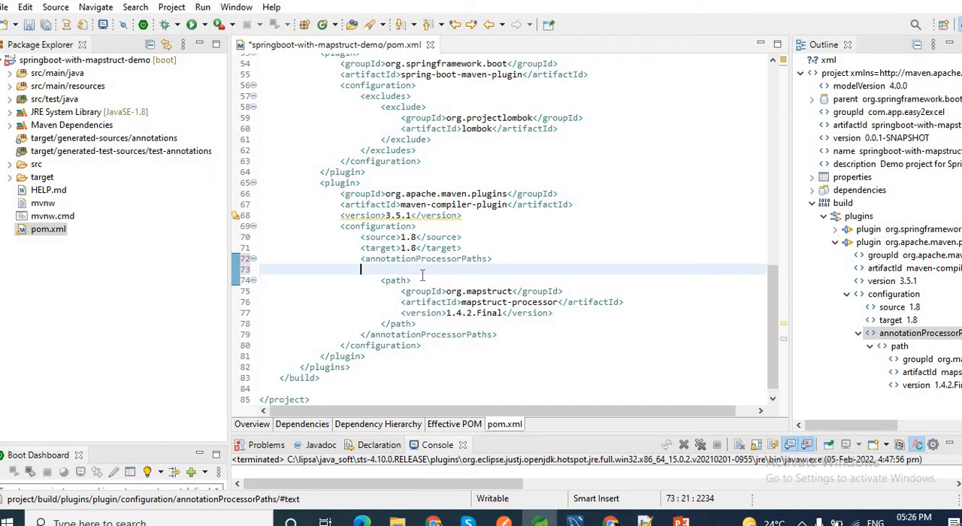
# - Add lombok 1.18.10 and lombok-mapstruct-binding 0.2.0 <path> entries, then save pom.xml
pyautogui.write('<path>')
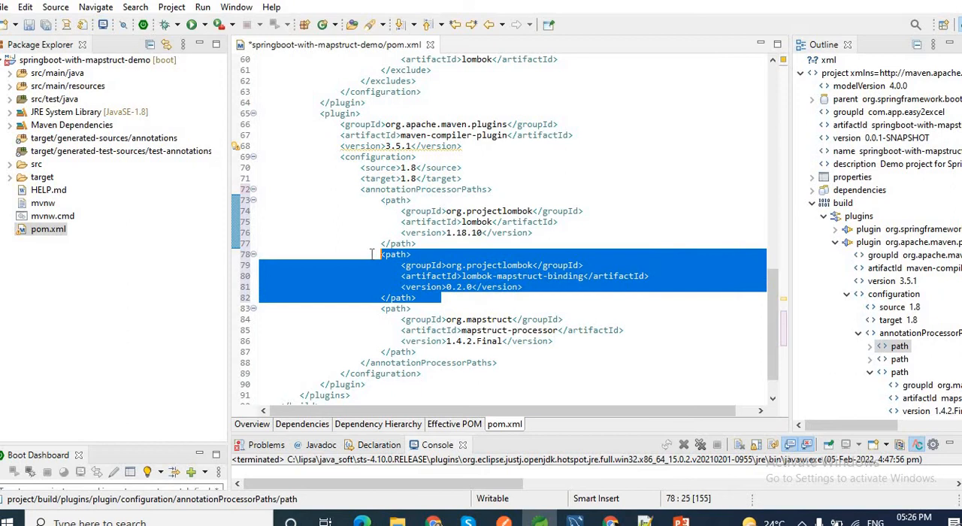
pyautogui.click(481, 296)
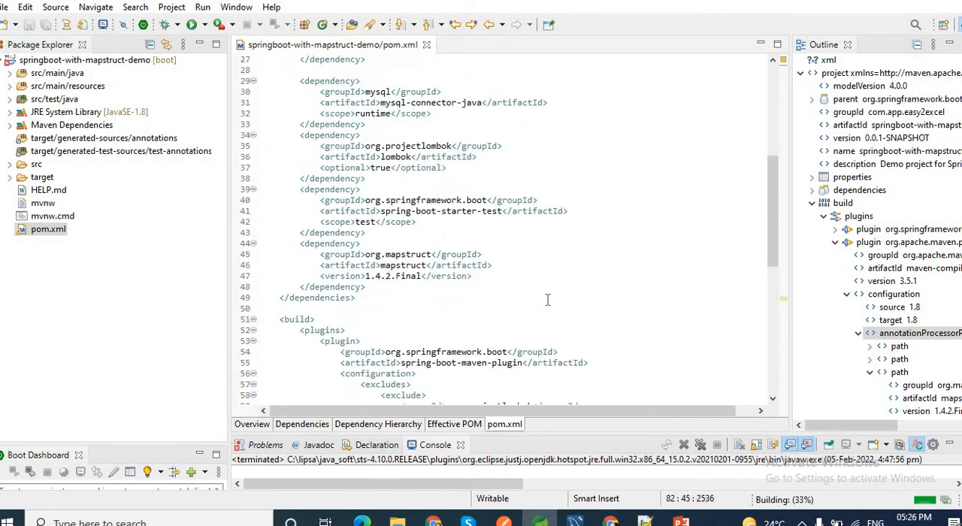
pyautogui.scroll(-3)
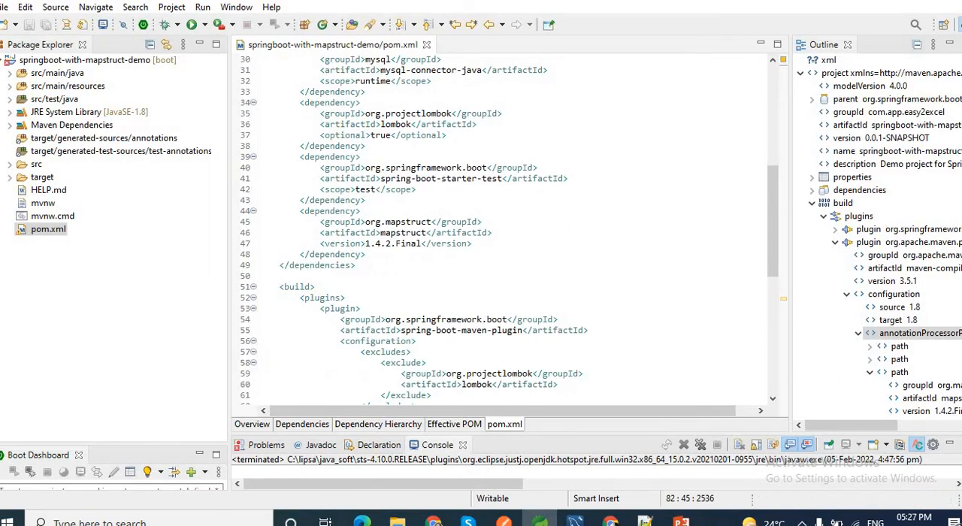
pyautogui.moveTo(300, 211); pyautogui.dragTo(366, 254)
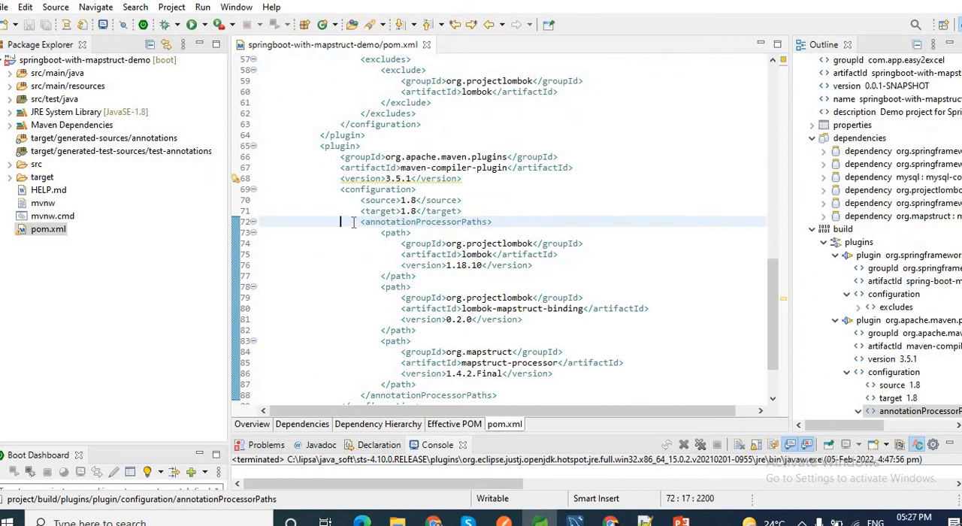
pyautogui.doubleClick(425, 156)
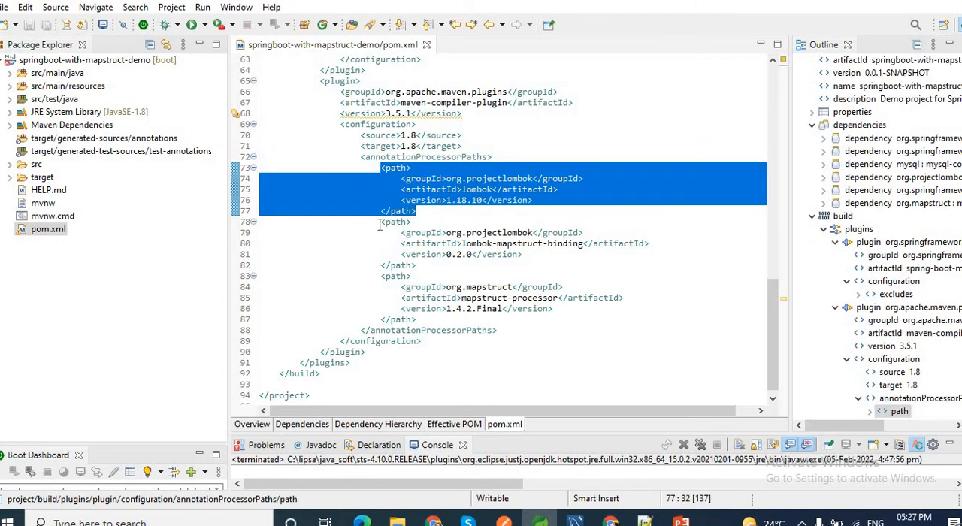
pyautogui.click(379, 222)
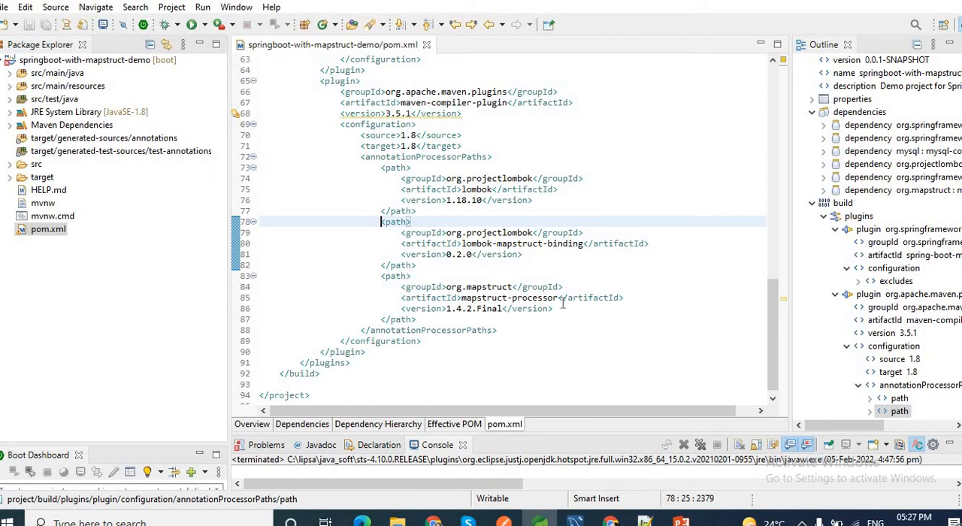
pyautogui.moveTo(611, 238)
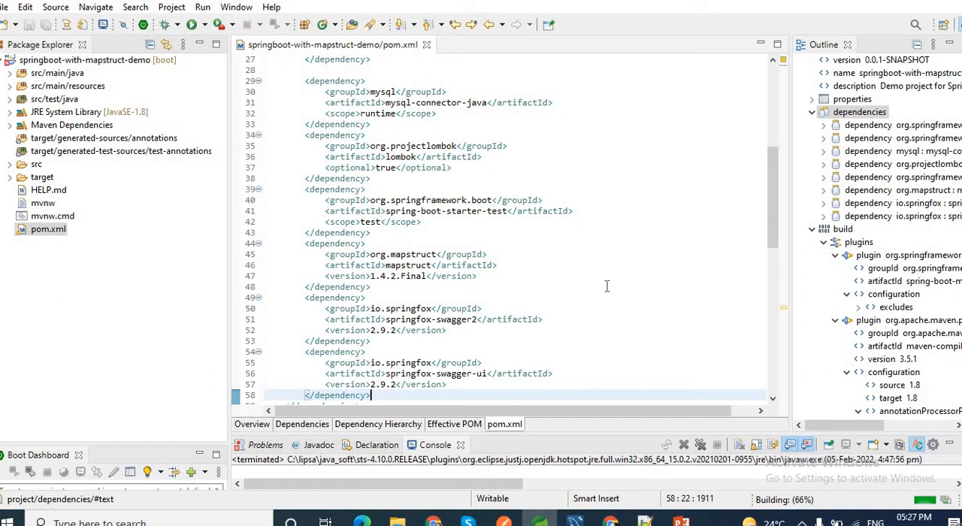
# - Review the springfox 2.9.2 dependencies in the saved pom.xml, then close it
pyautogui.scroll(-3)
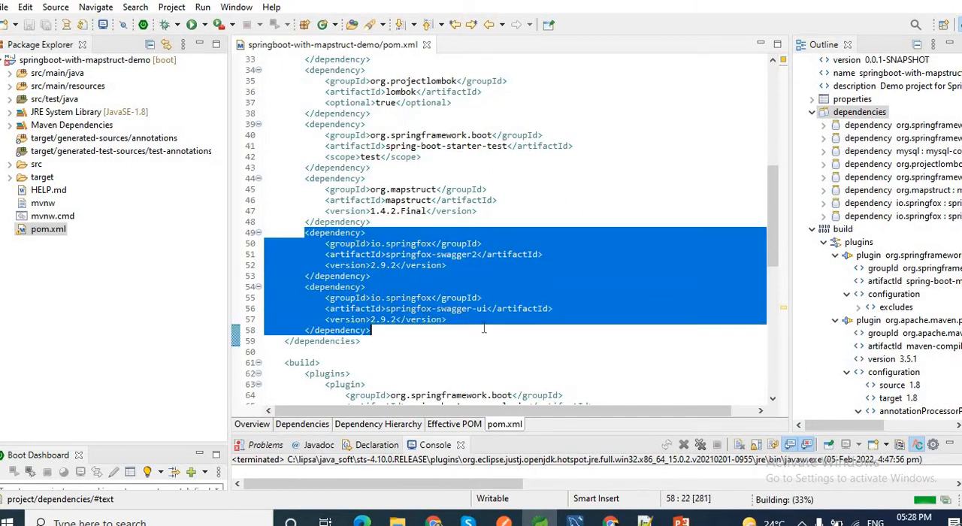
pyautogui.click(372, 330)
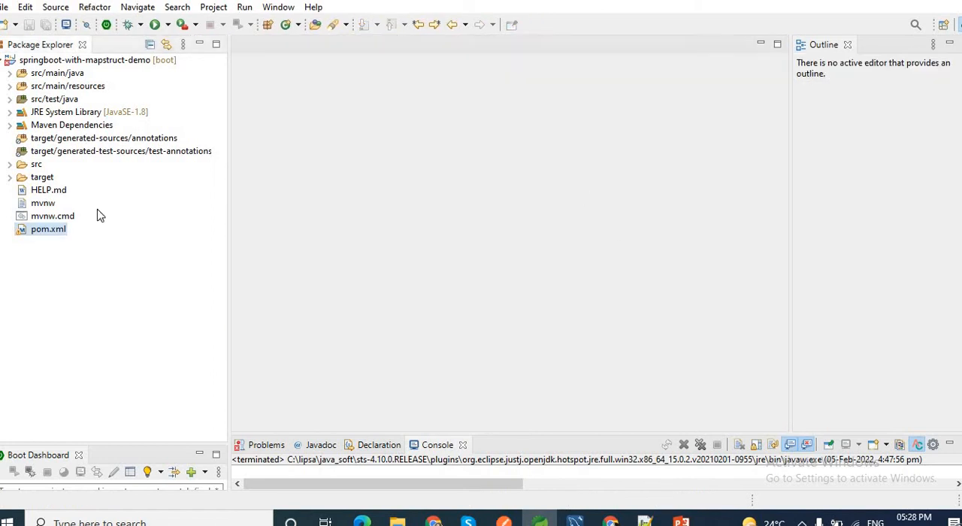
# - Expand src/main/resources and open application.properties in the editor
pyautogui.click(11, 86)
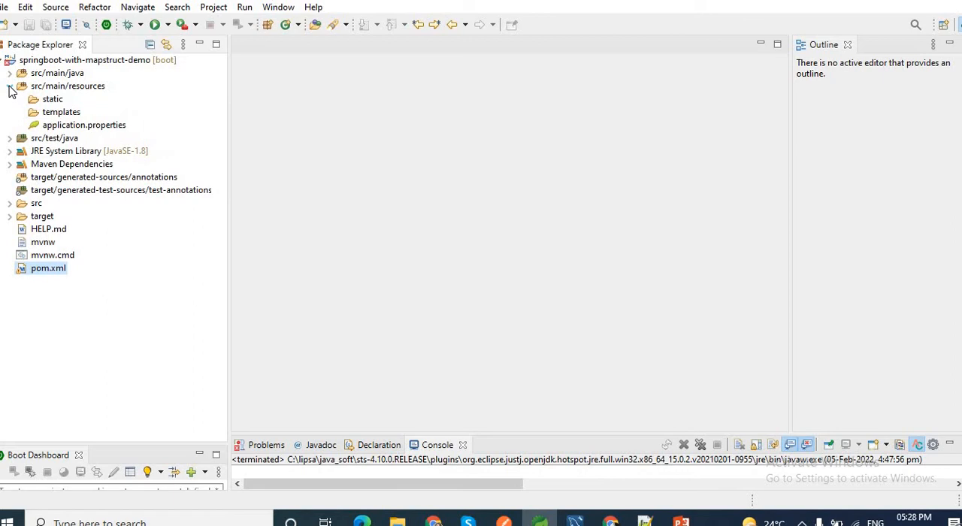
pyautogui.click(83, 125)
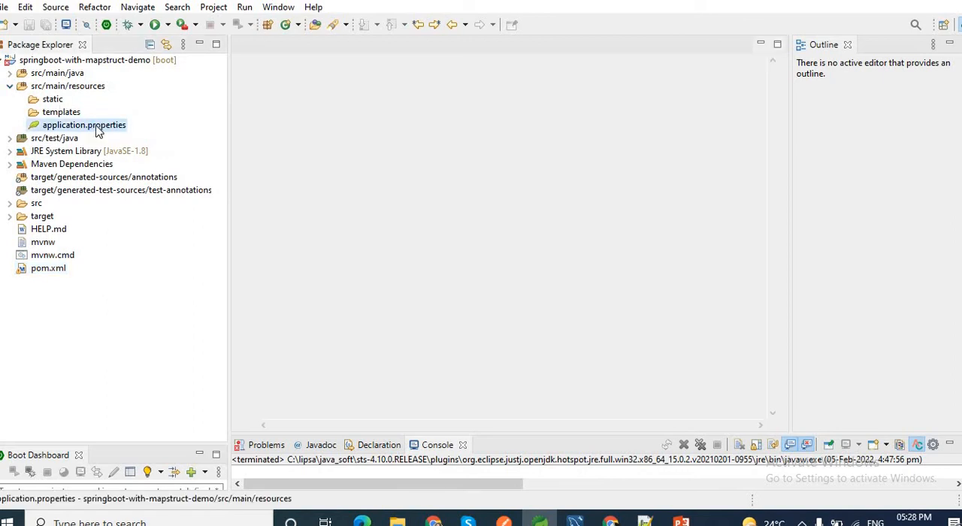
pyautogui.doubleClick(84, 125)
pyautogui.write('spring.jpa.hibernate.ddl-auto = update')
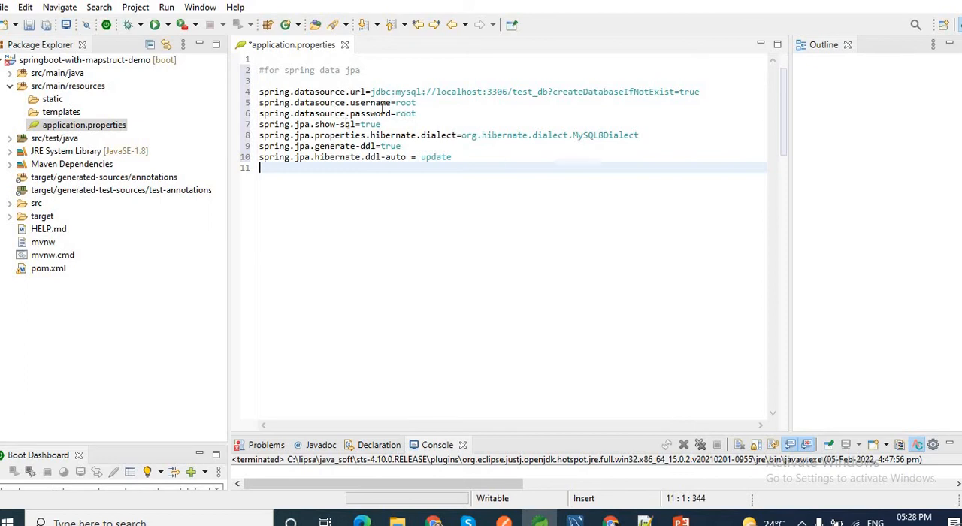
pyautogui.moveTo(359, 91)
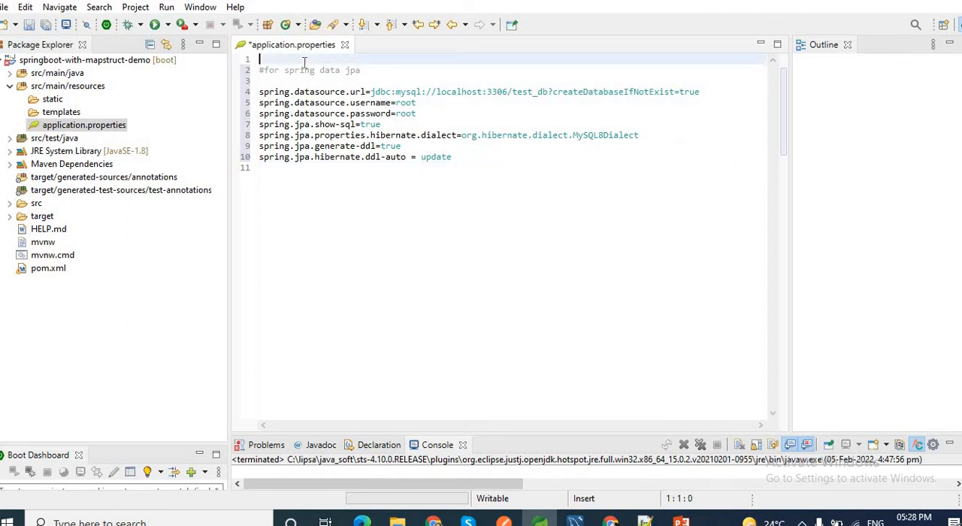
# - Enter server.port=9090 in application.properties and save with Ctrl+S
pyautogui.write('server')
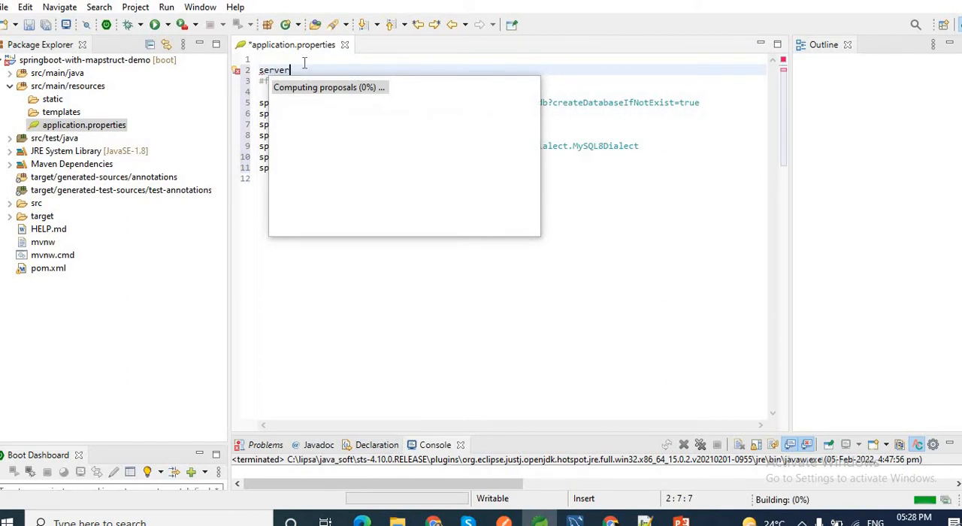
pyautogui.write('.port')
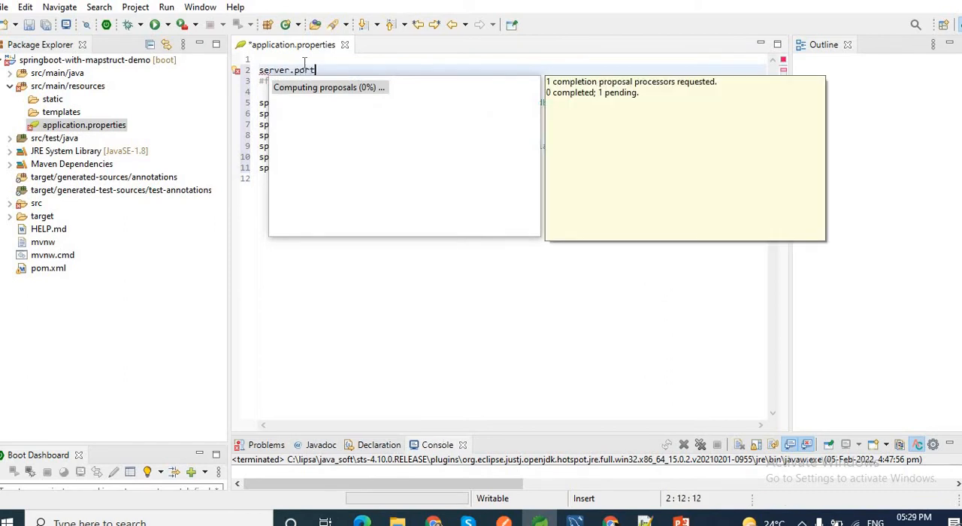
pyautogui.write('=')
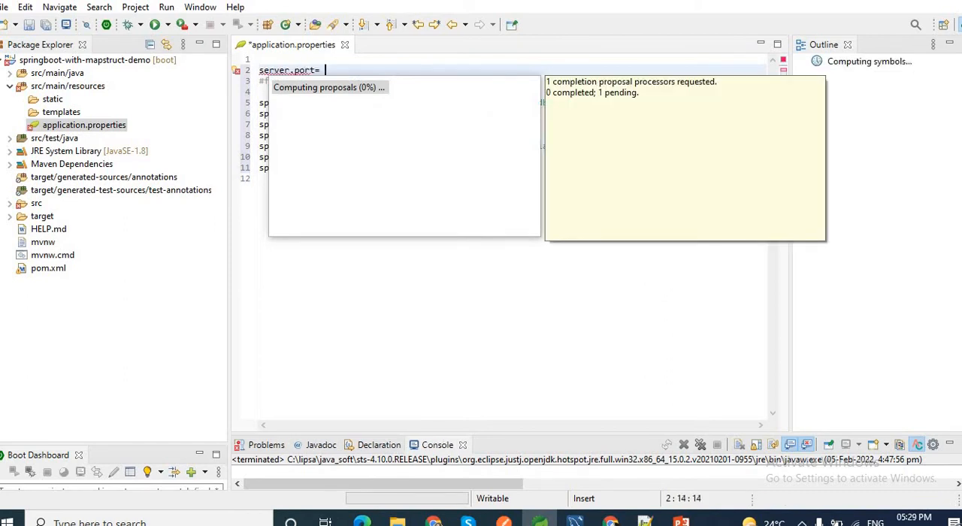
pyautogui.write('9090')
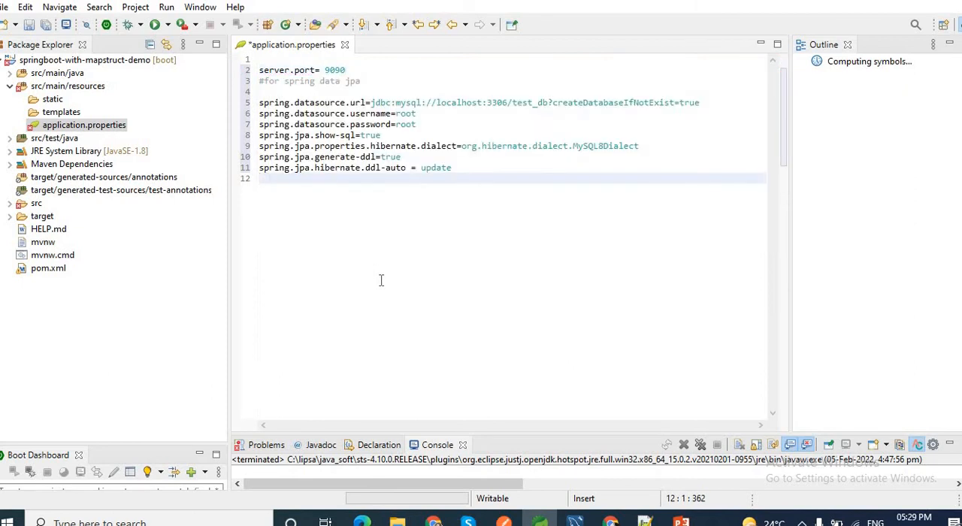
pyautogui.press('ctrl+s')
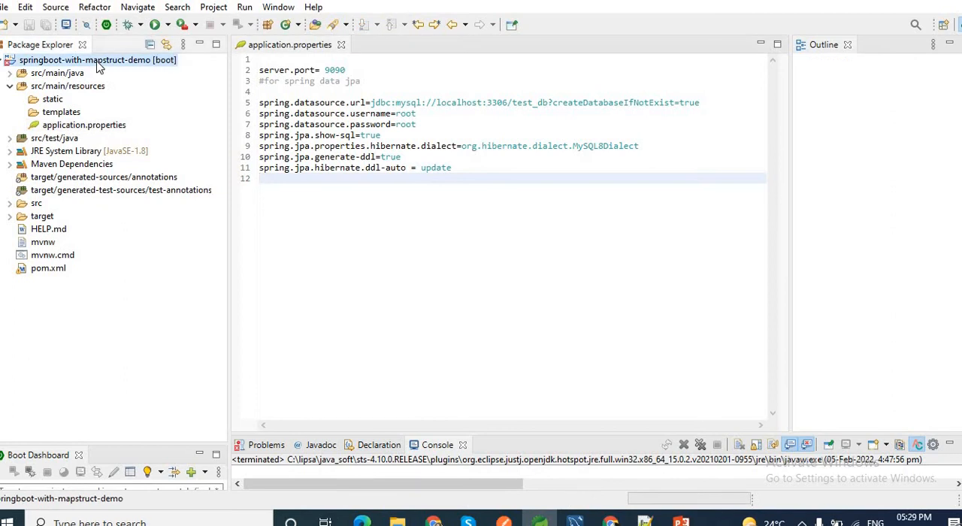
# - Run Maven Update Project on springboot-with-mapstruct-demo with Force Update of Snapshots/Releases
pyautogui.rightClick(97, 60)
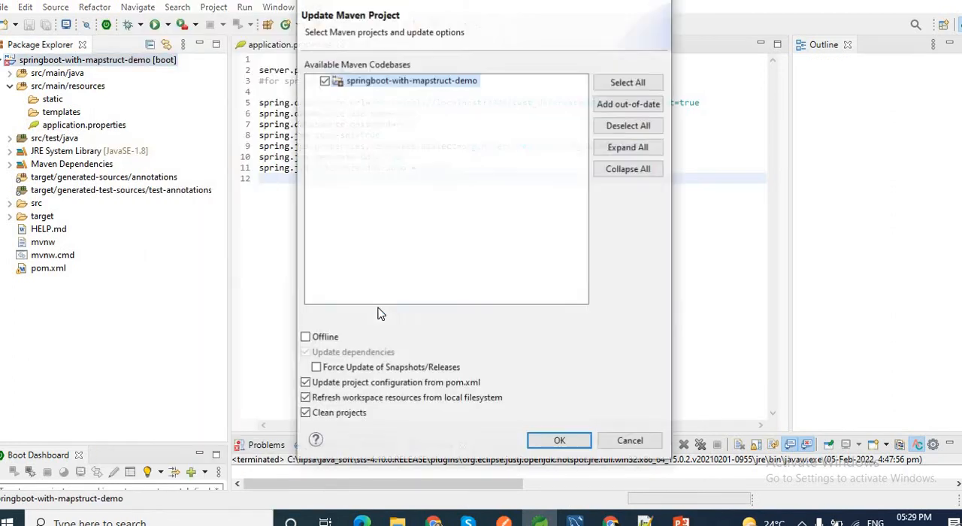
pyautogui.click(316, 368)
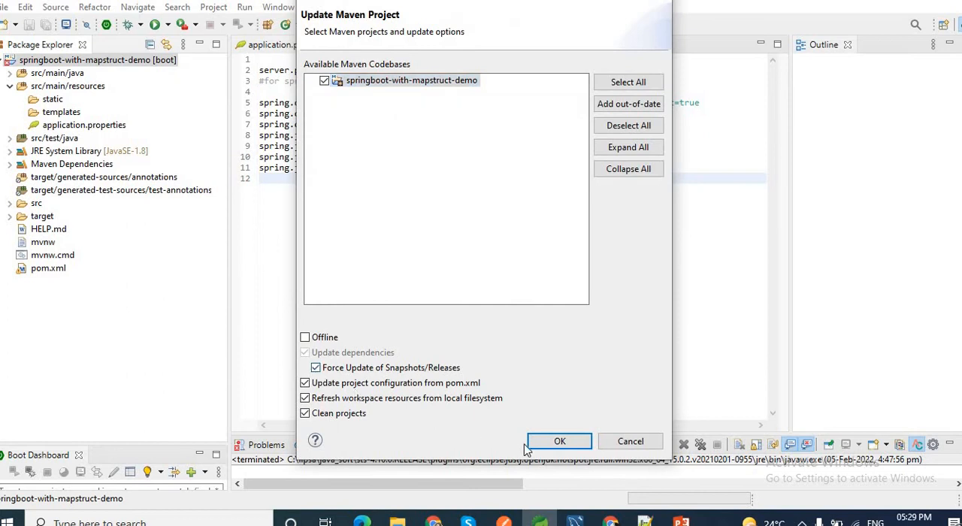
pyautogui.click(559, 441)
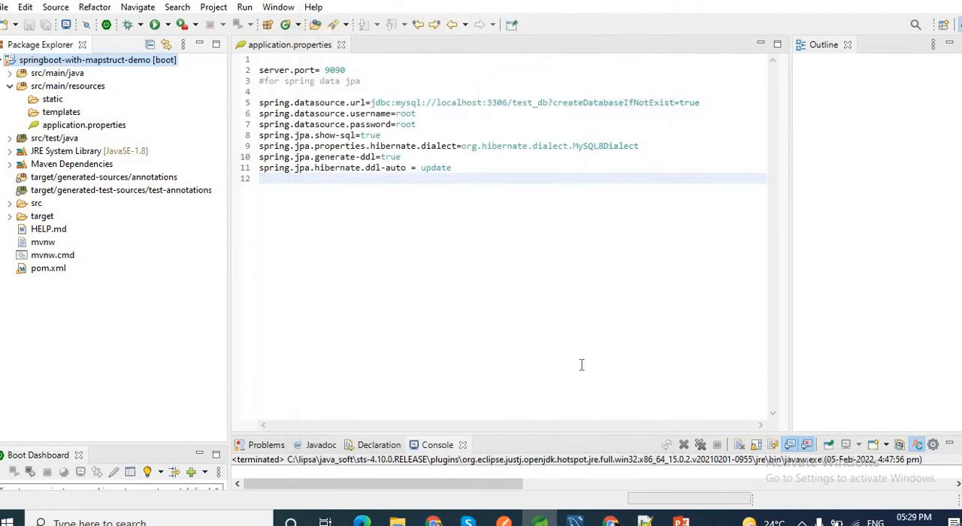
pyautogui.click(97, 60)
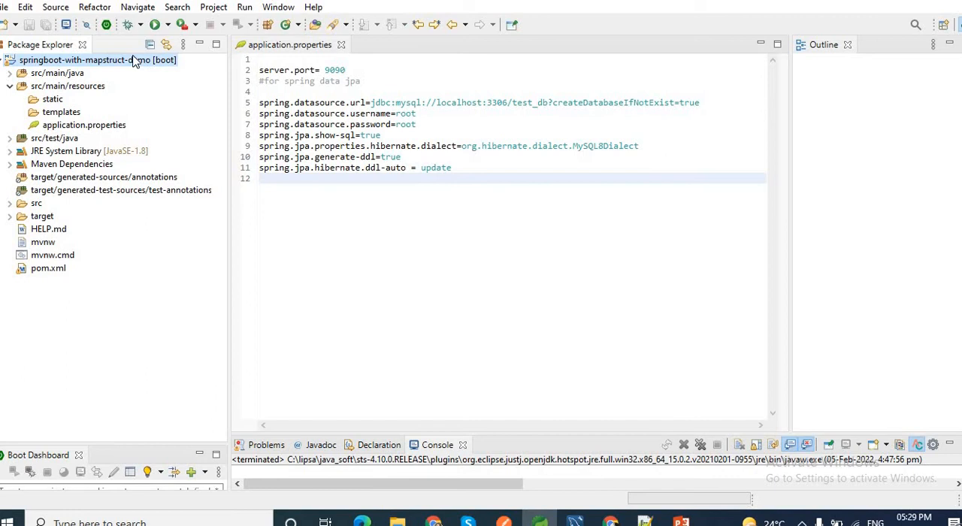
# - Run springboot-with-mapstruct-demo as a Spring Boot App, starting Tomcat on port 9090
pyautogui.rightClick(98, 59)
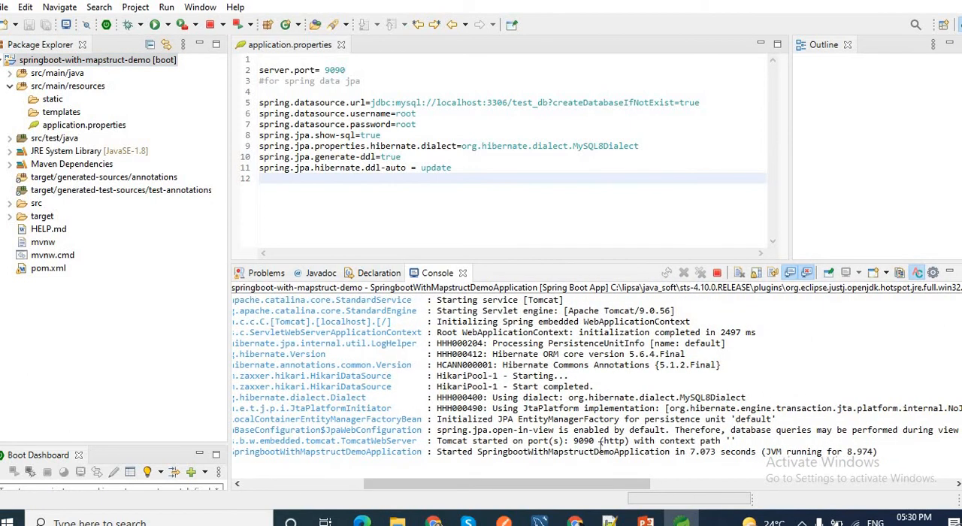
pyautogui.moveTo(553, 271)
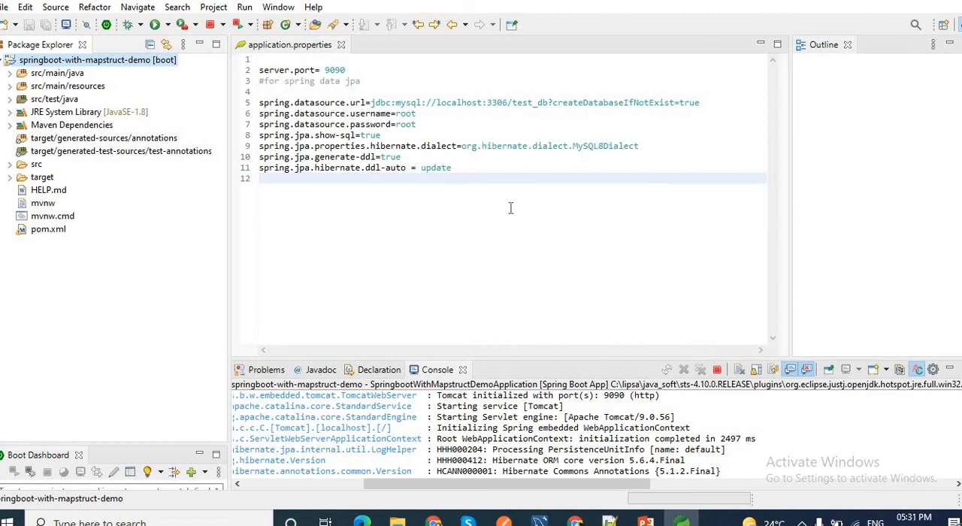
pyautogui.moveTo(48, 229)
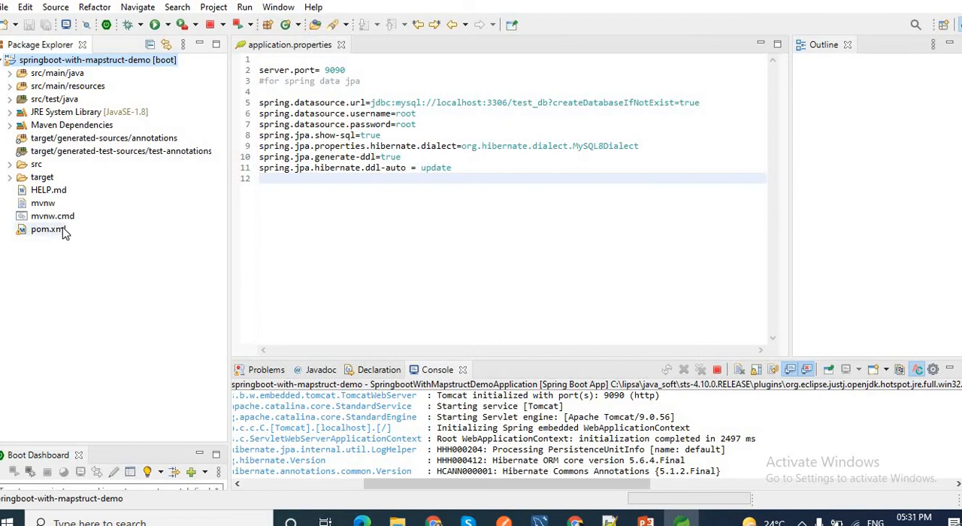
# - Open pom.xml and review dependencies and the Lombok and MapStruct annotationProcessorPaths
pyautogui.doubleClick(48, 229)
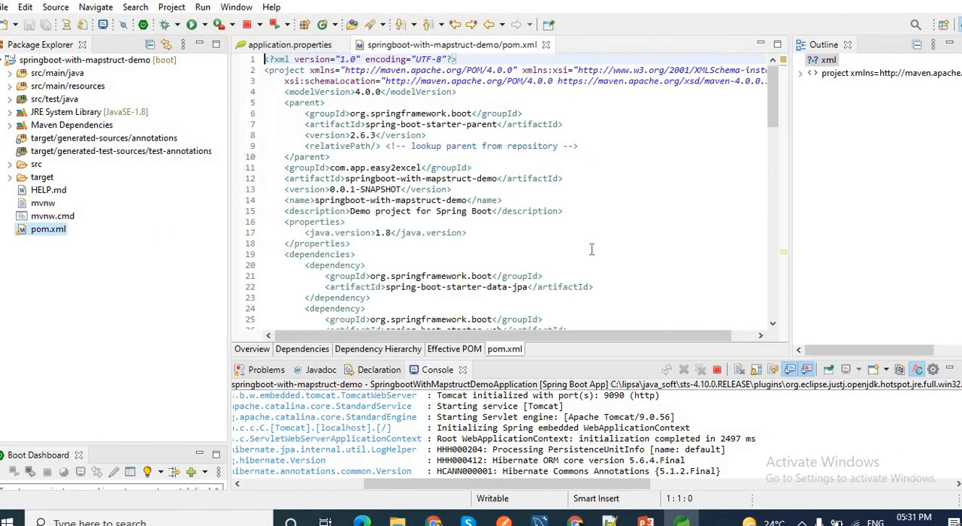
pyautogui.scroll(-3)
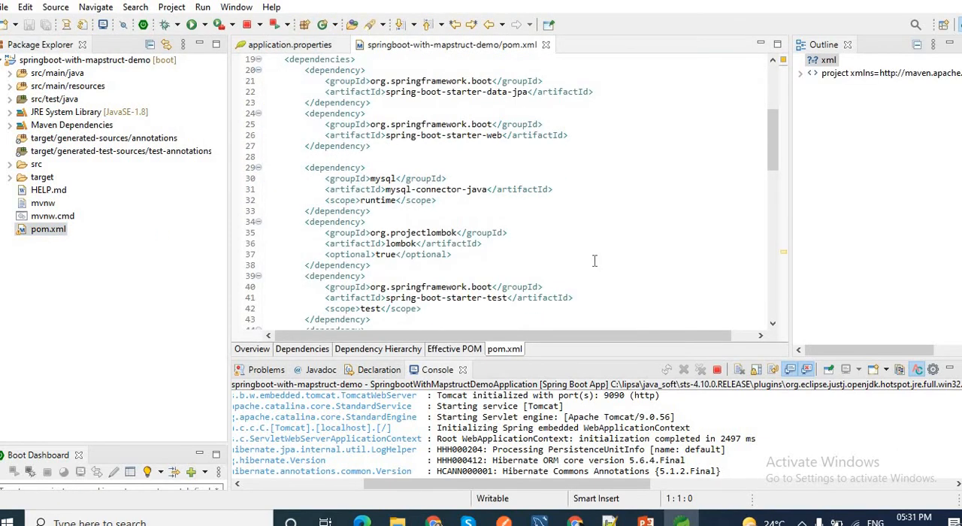
pyautogui.scroll(-3)
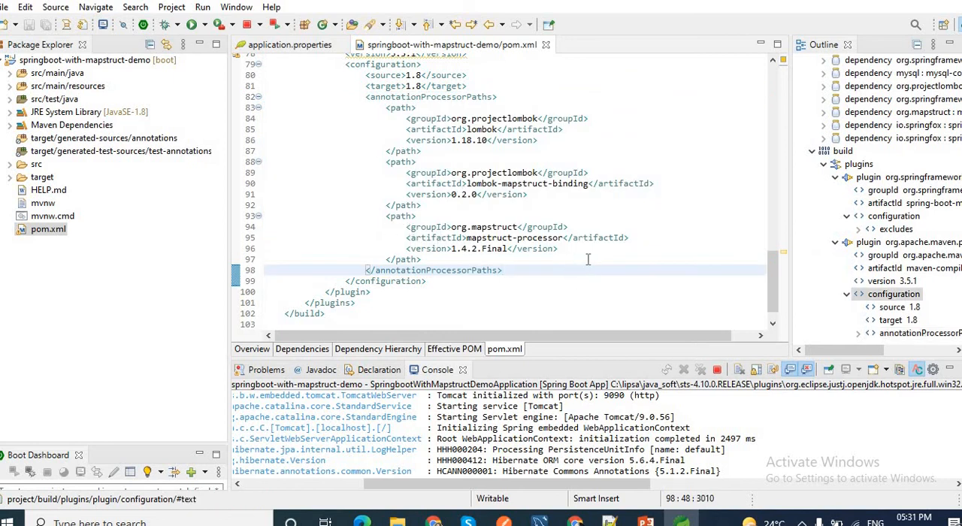
pyautogui.click(503, 270)
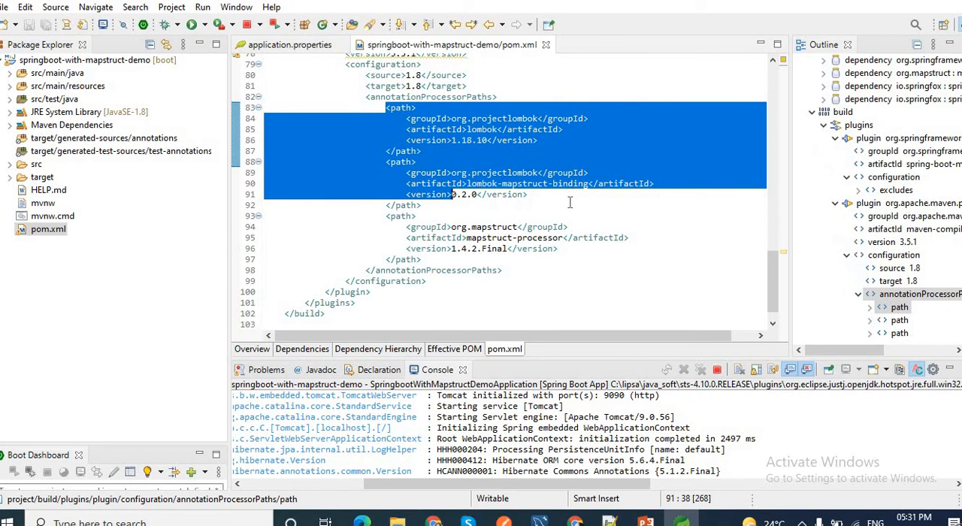
pyautogui.click(488, 204)
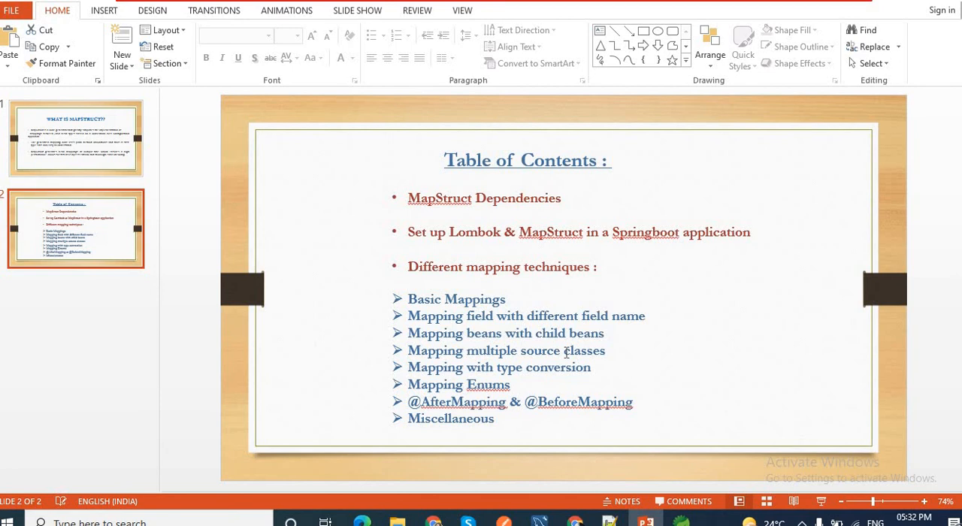
pyautogui.moveTo(476, 391)
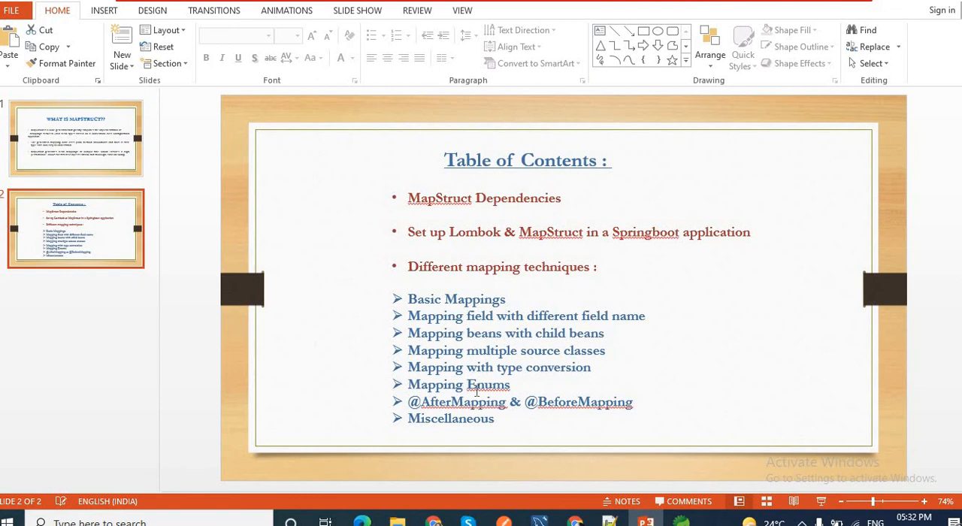